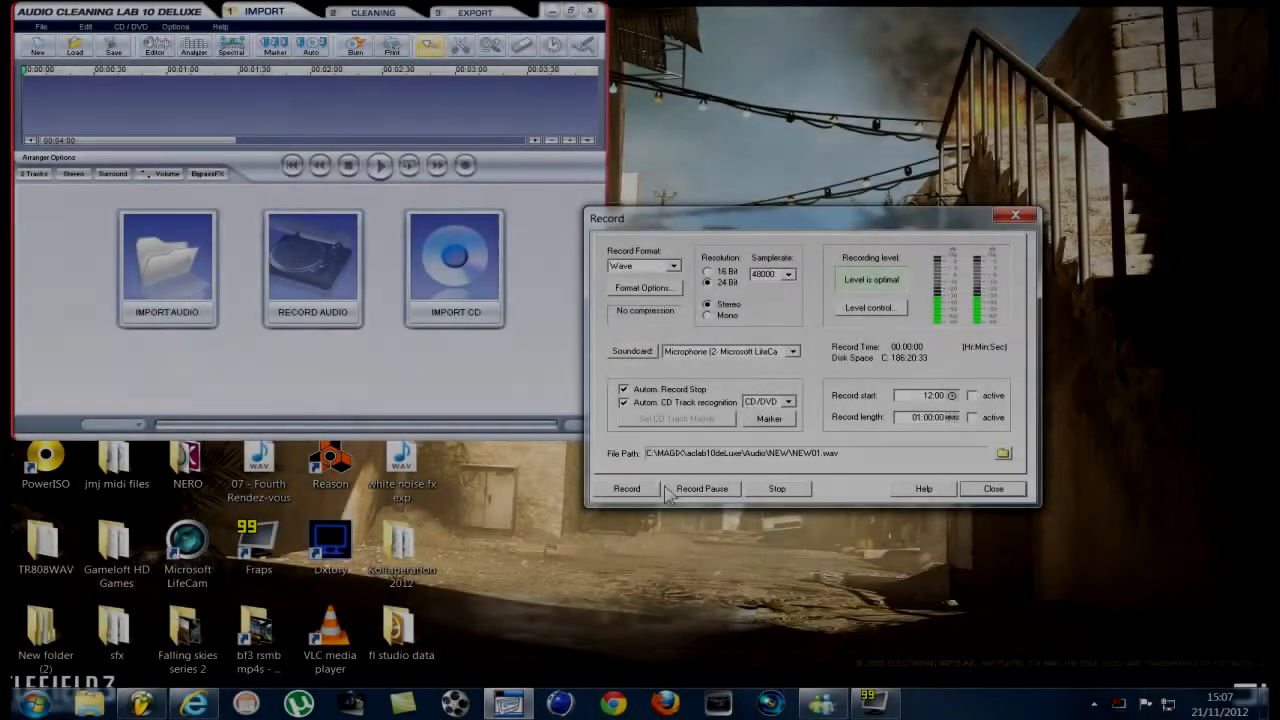
# - Start recording audio in the Record dialog, then bring FL Studio forward
pyautogui.click(626, 488)
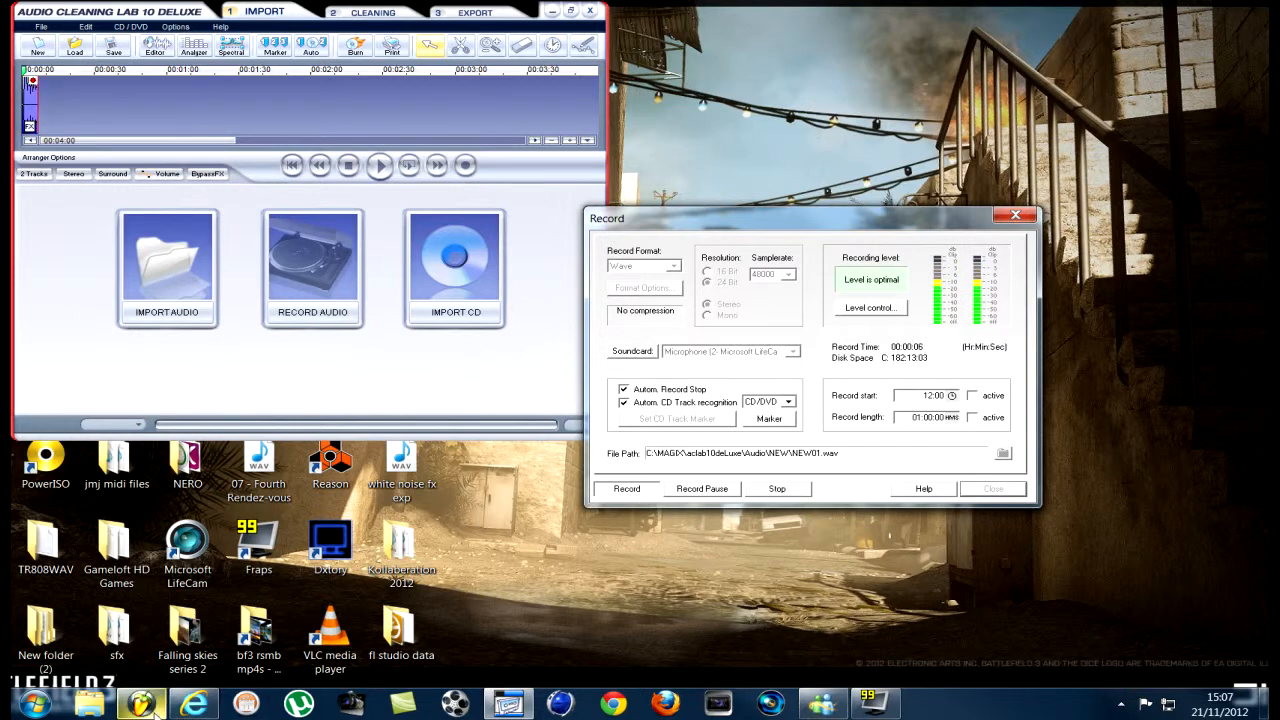
pyautogui.click(140, 704)
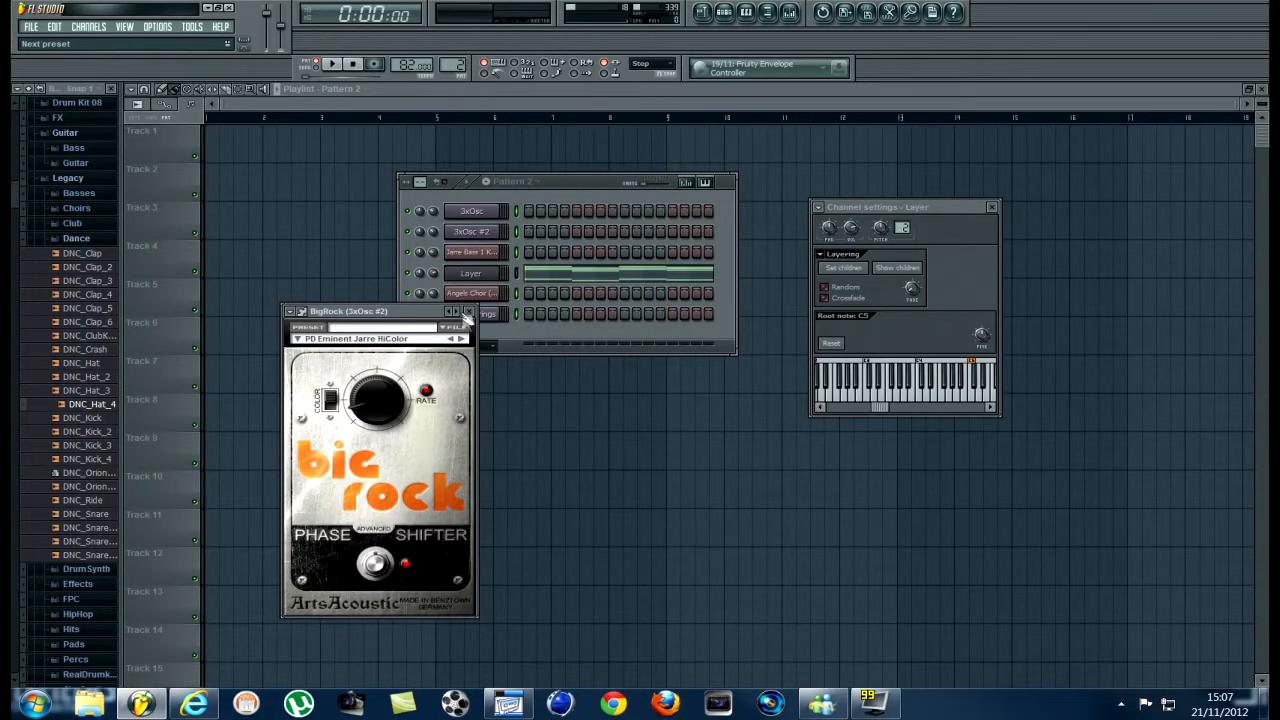
# - Close the BigRock effect and Layer settings, then move the step sequencer lower
pyautogui.click(468, 312)
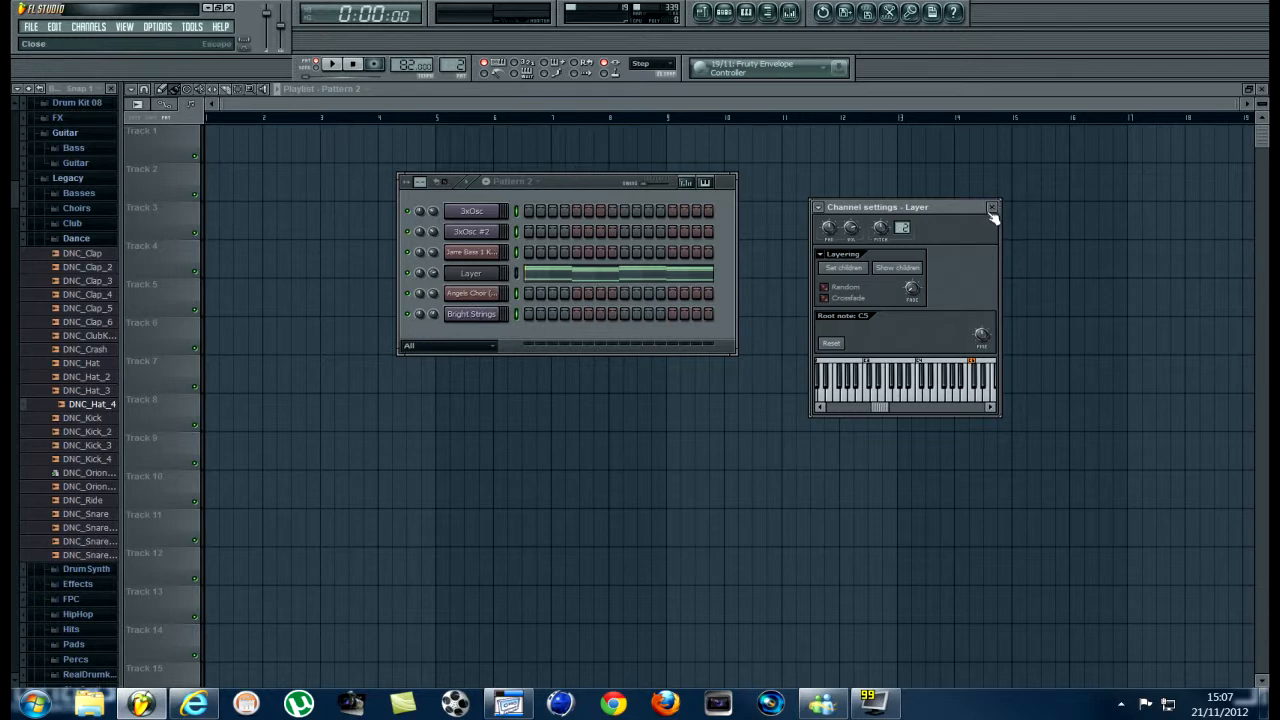
pyautogui.click(992, 206)
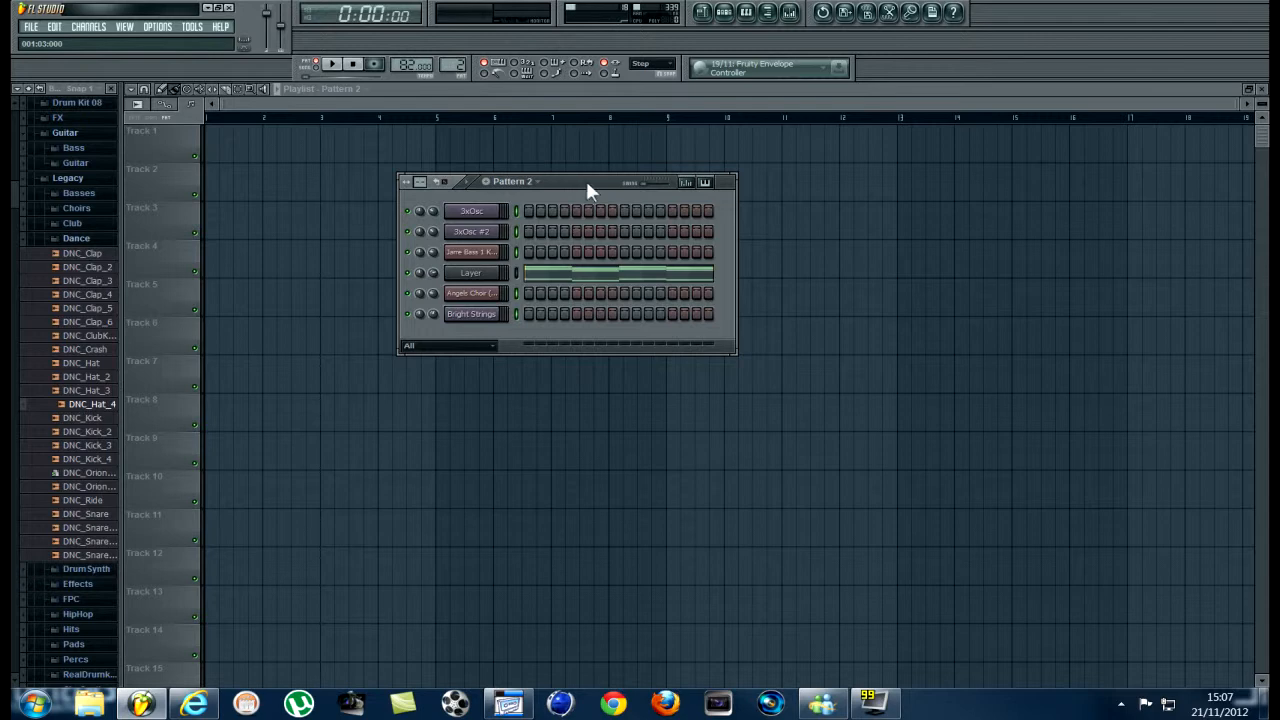
pyautogui.moveTo(590, 180); pyautogui.dragTo(612, 232)
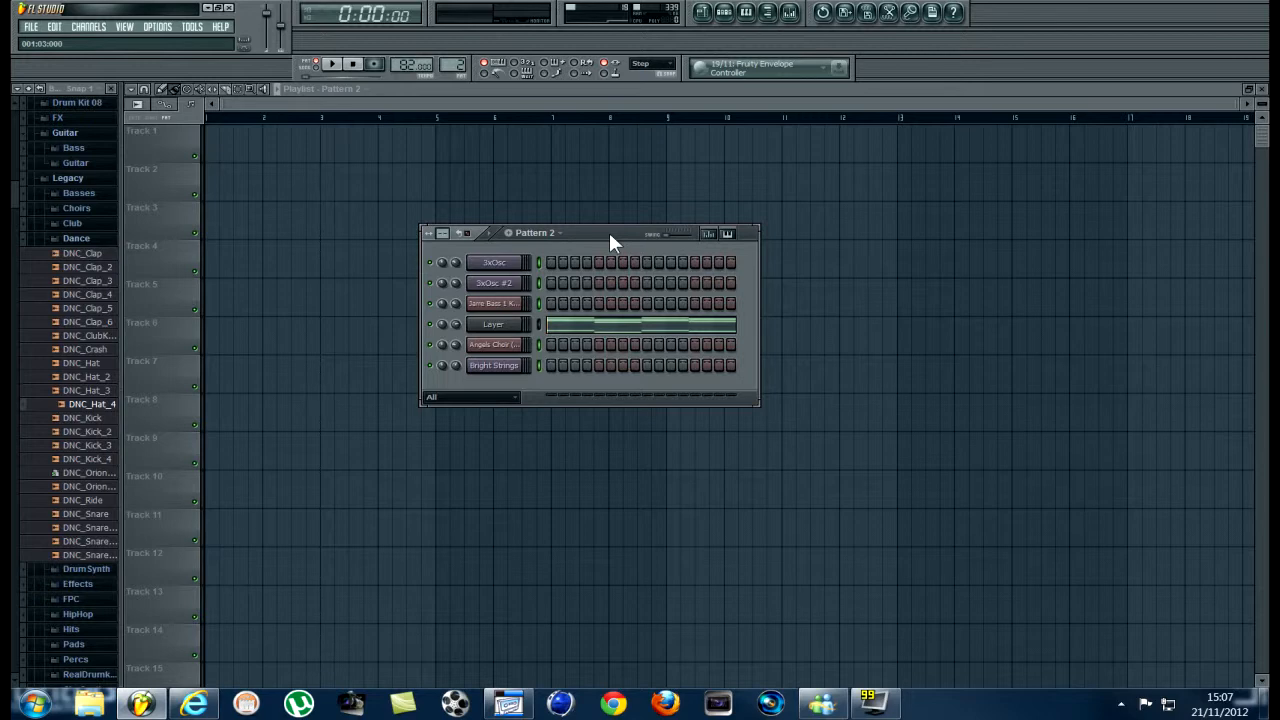
# - Open the 3xOsc, 3xOsc #2 and Jarre Bass 1 Key channel settings in turn
pyautogui.click(496, 262)
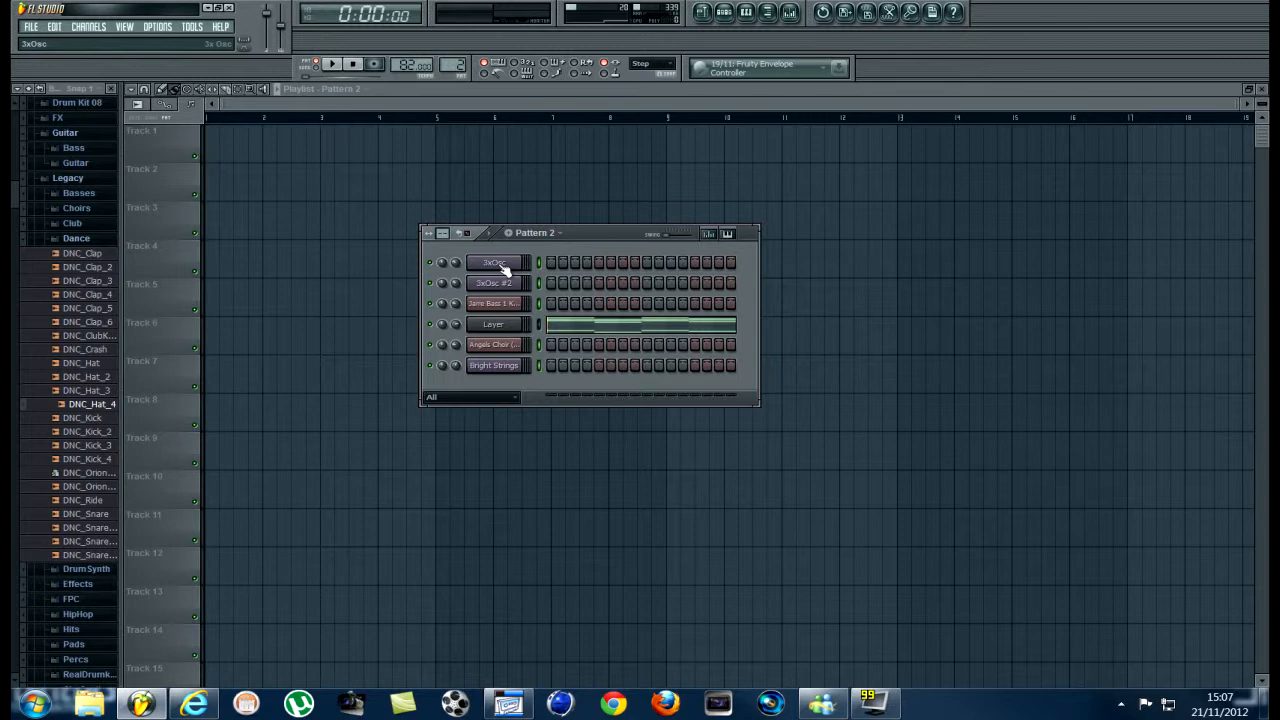
pyautogui.click(492, 262)
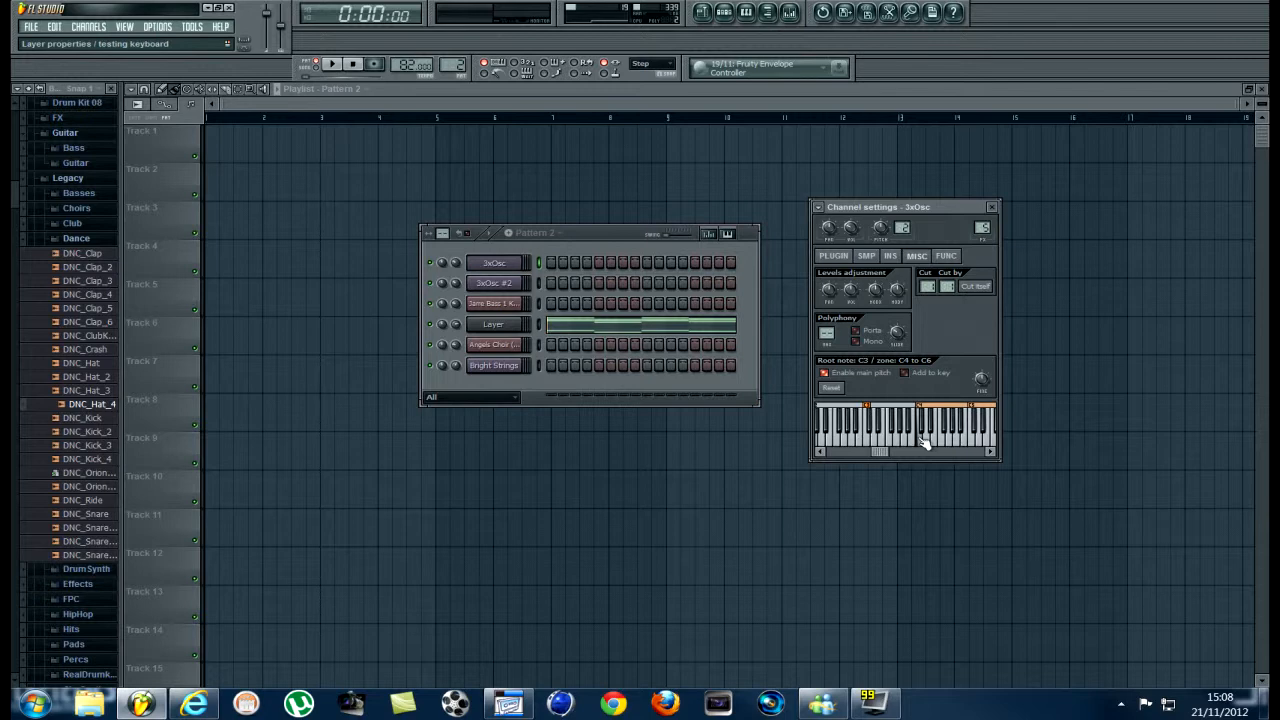
pyautogui.moveTo(630, 350)
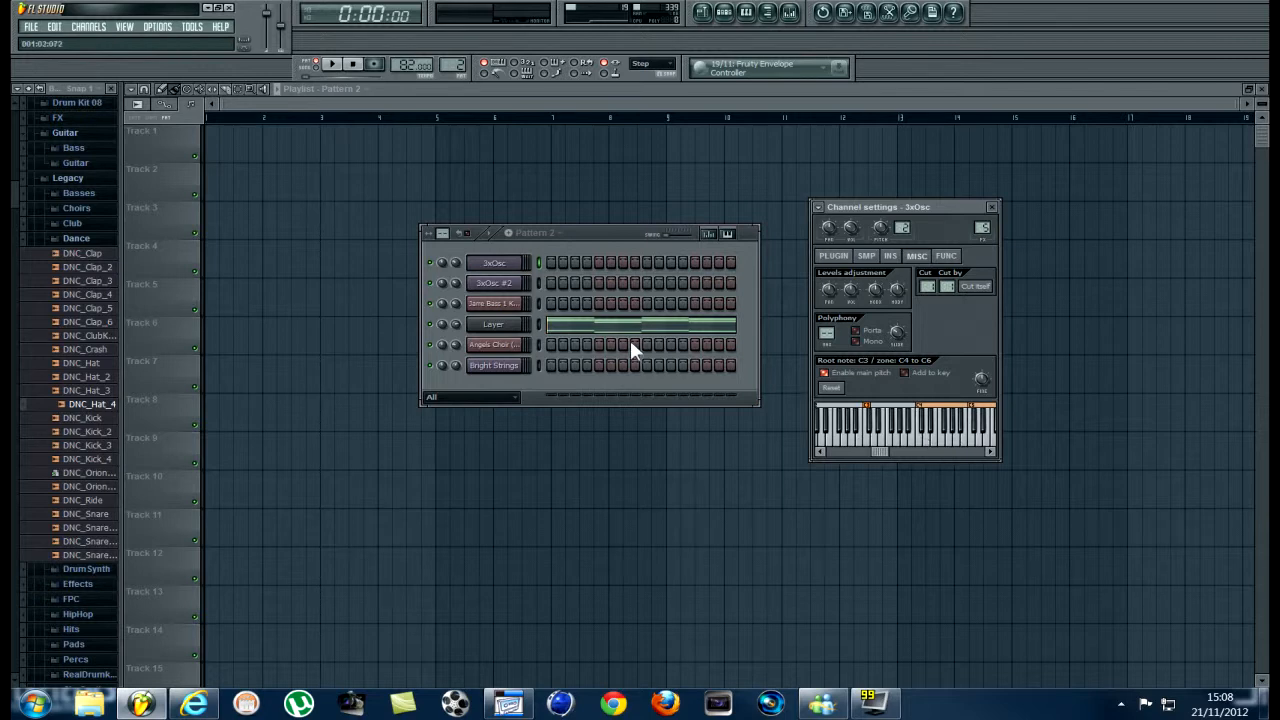
pyautogui.click(496, 282)
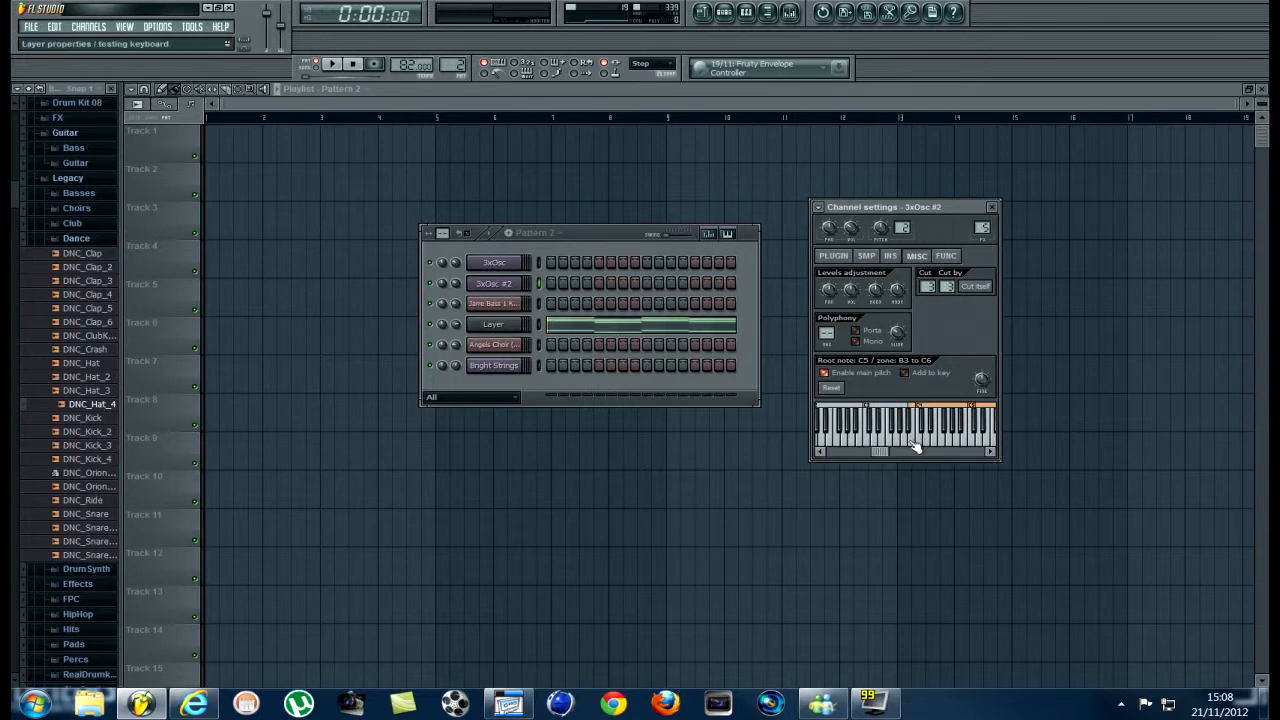
pyautogui.moveTo(878, 448)
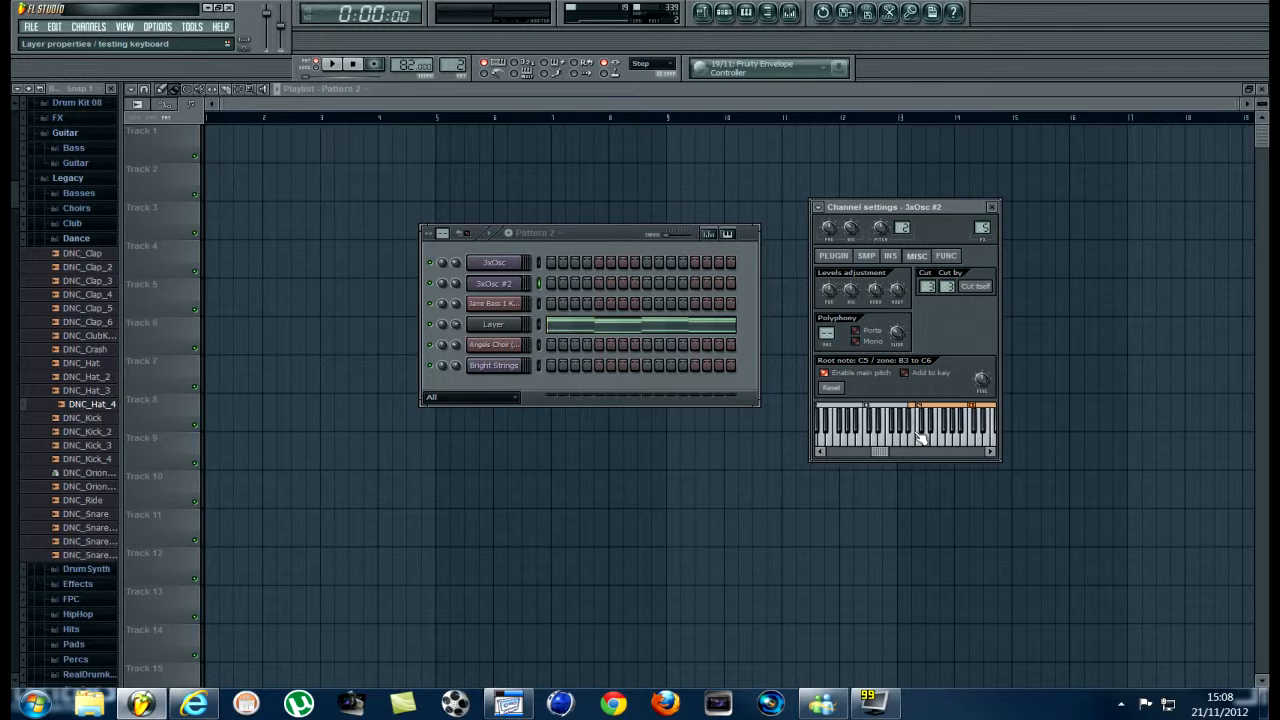
pyautogui.click(918, 408)
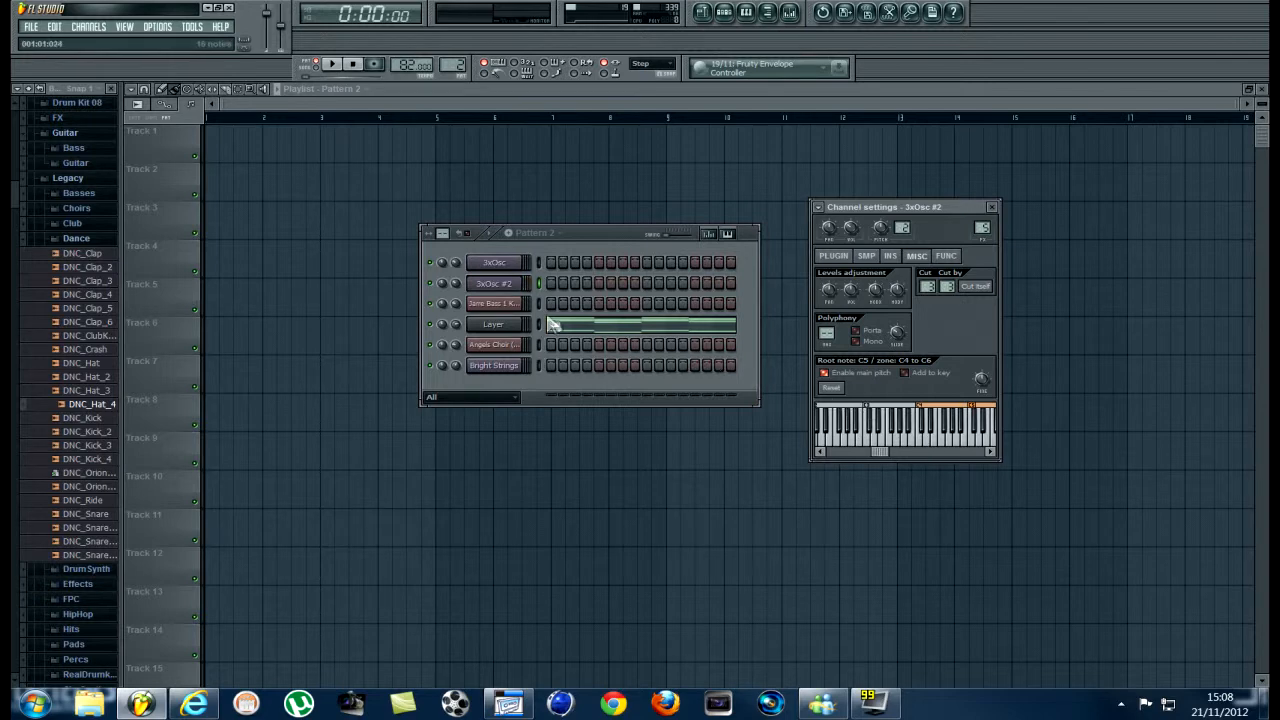
pyautogui.click(492, 304)
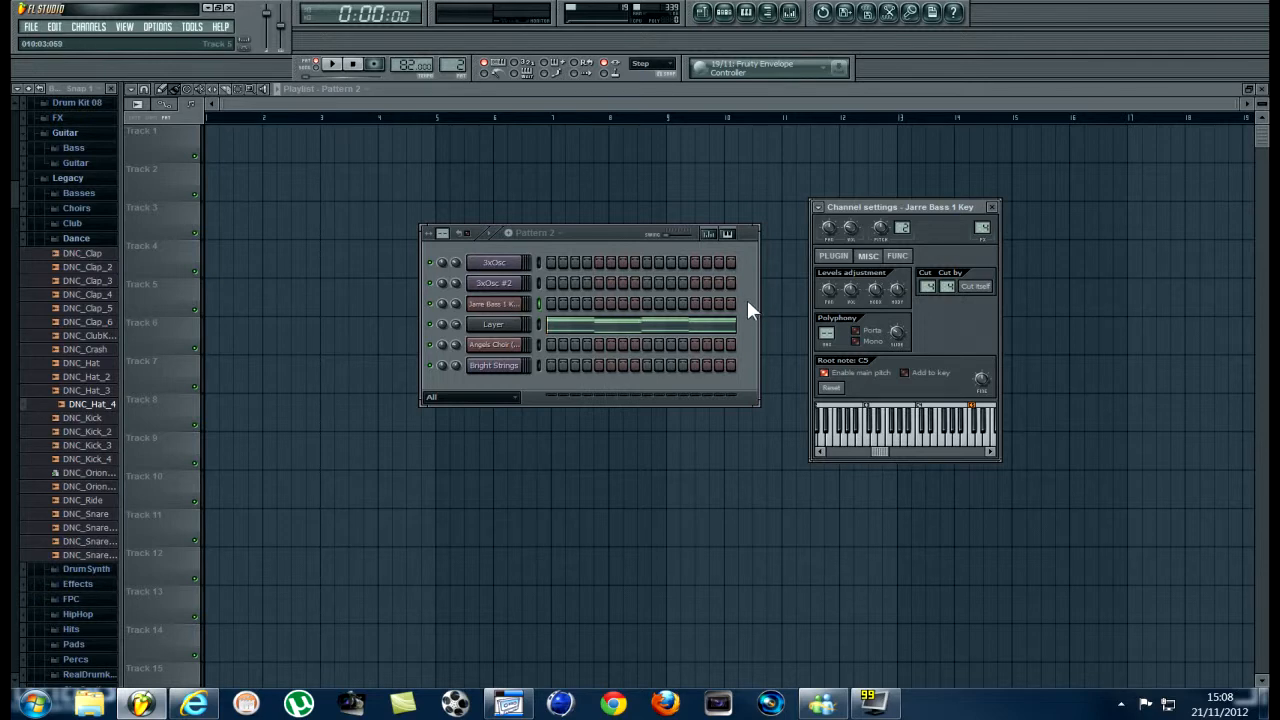
# - Open the SuperWave synth for Jarre Bass, view its wrapper options, then close it
pyautogui.click(496, 304)
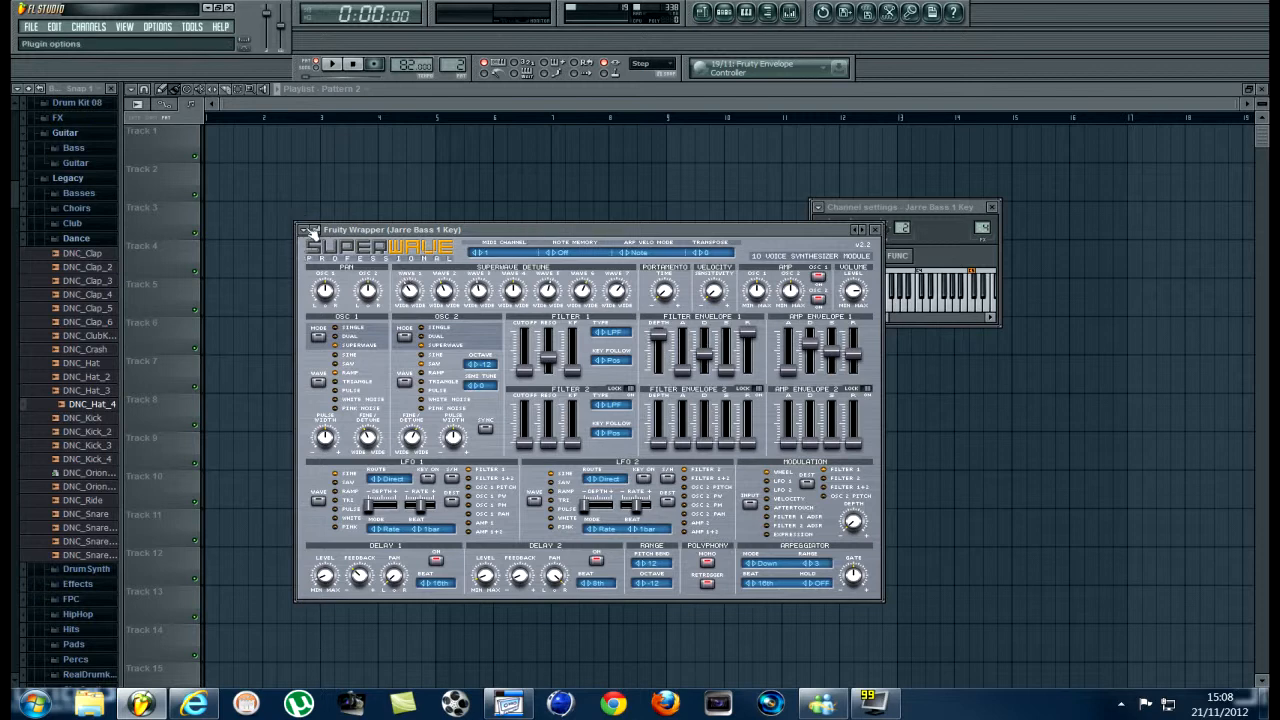
pyautogui.click(310, 230)
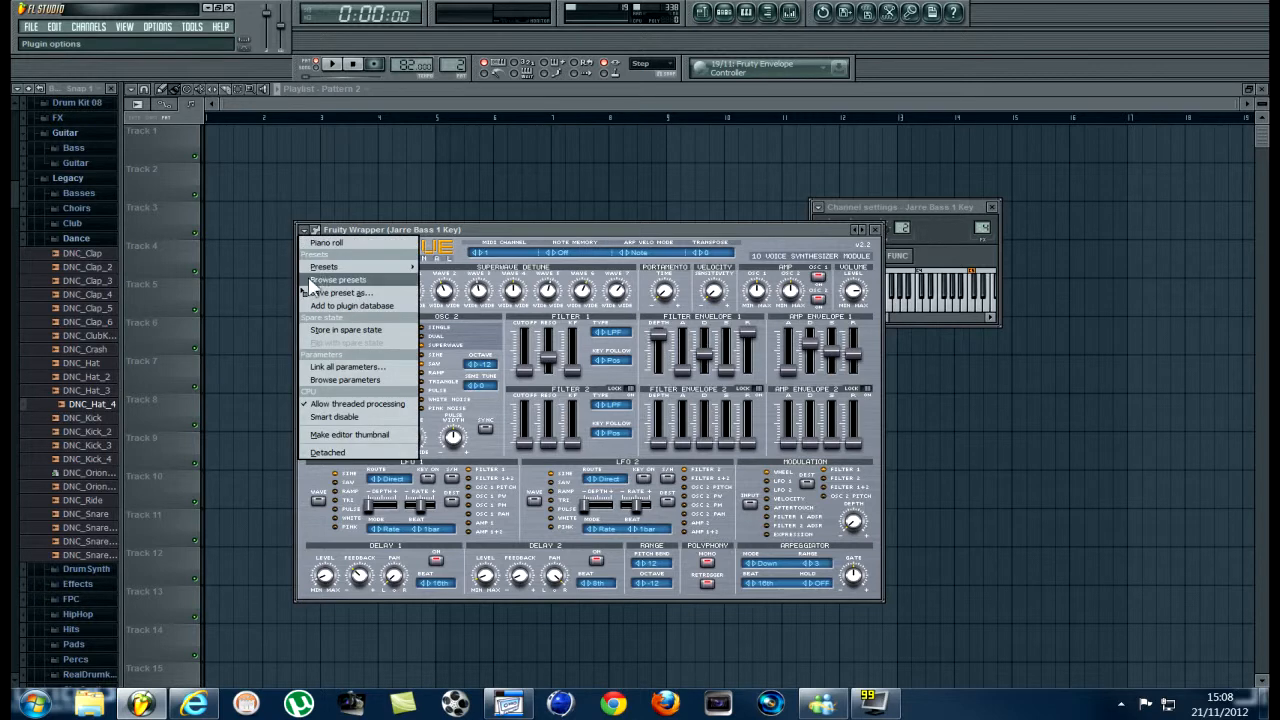
pyautogui.click(336, 280)
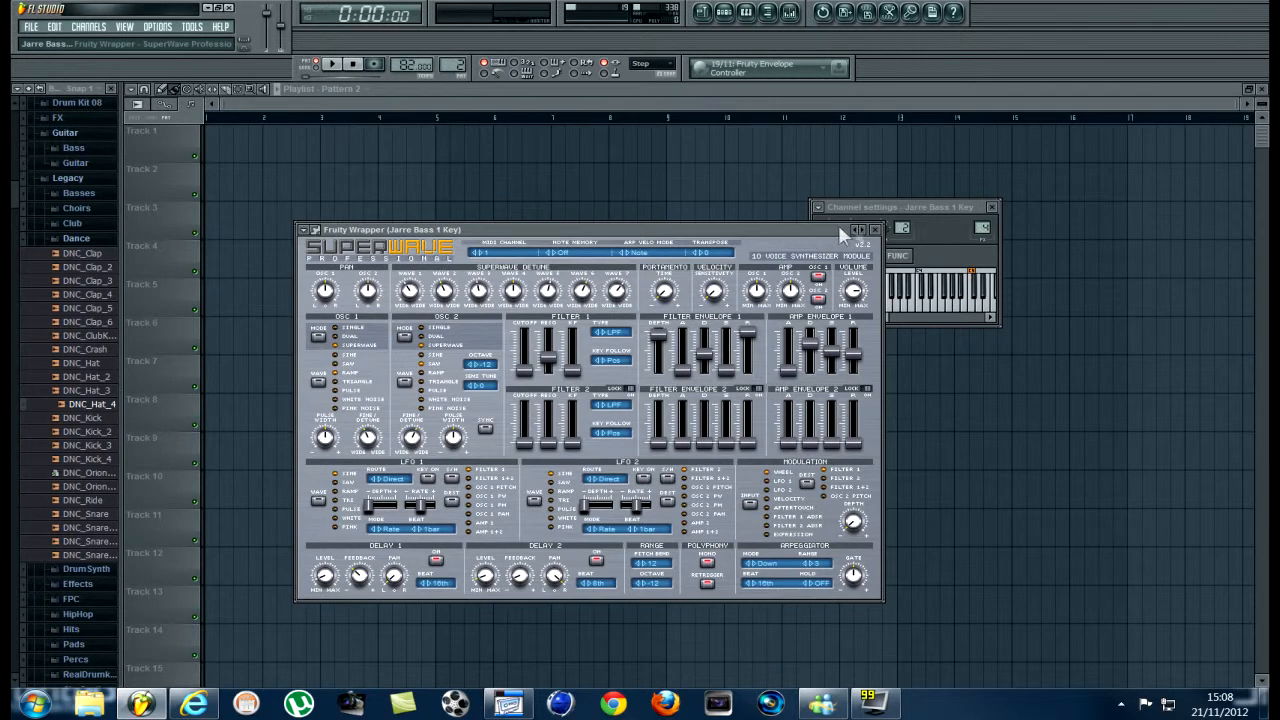
pyautogui.click(874, 228)
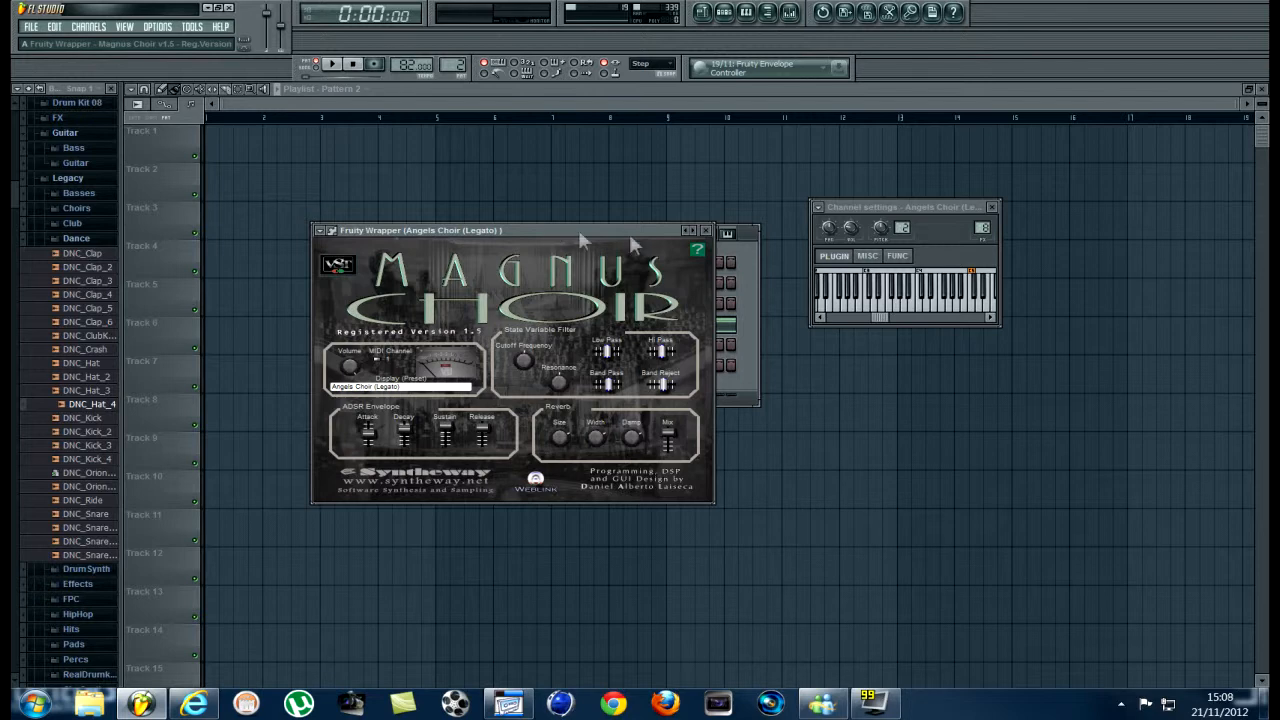
pyautogui.moveTo(418, 240)
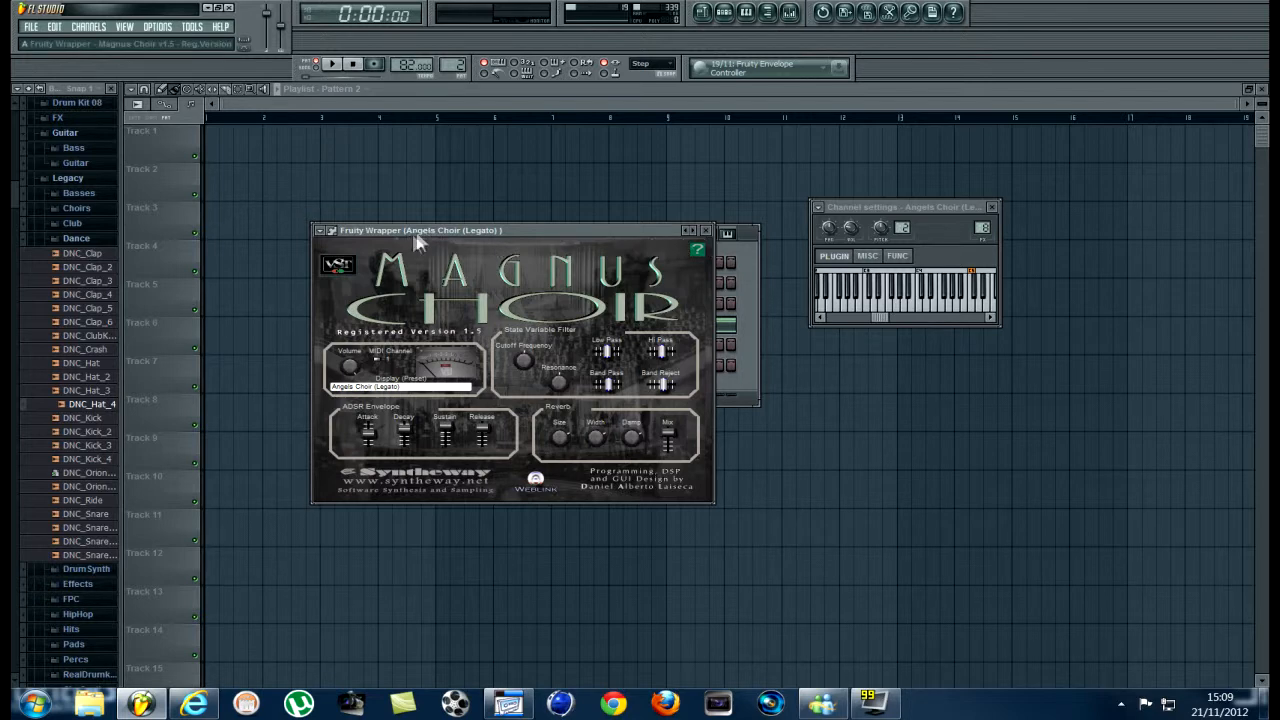
pyautogui.moveTo(560, 240)
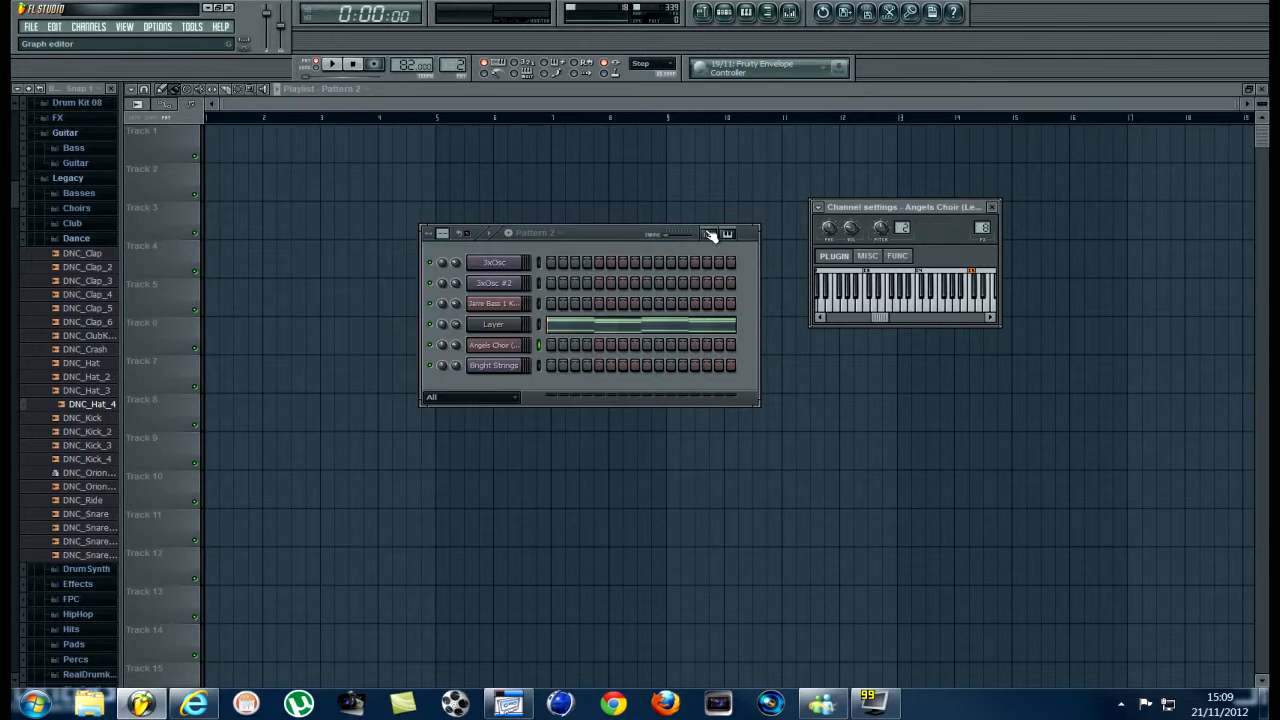
# - Open and close the Bright Strings channel's SuperWave synth
pyautogui.click(496, 364)
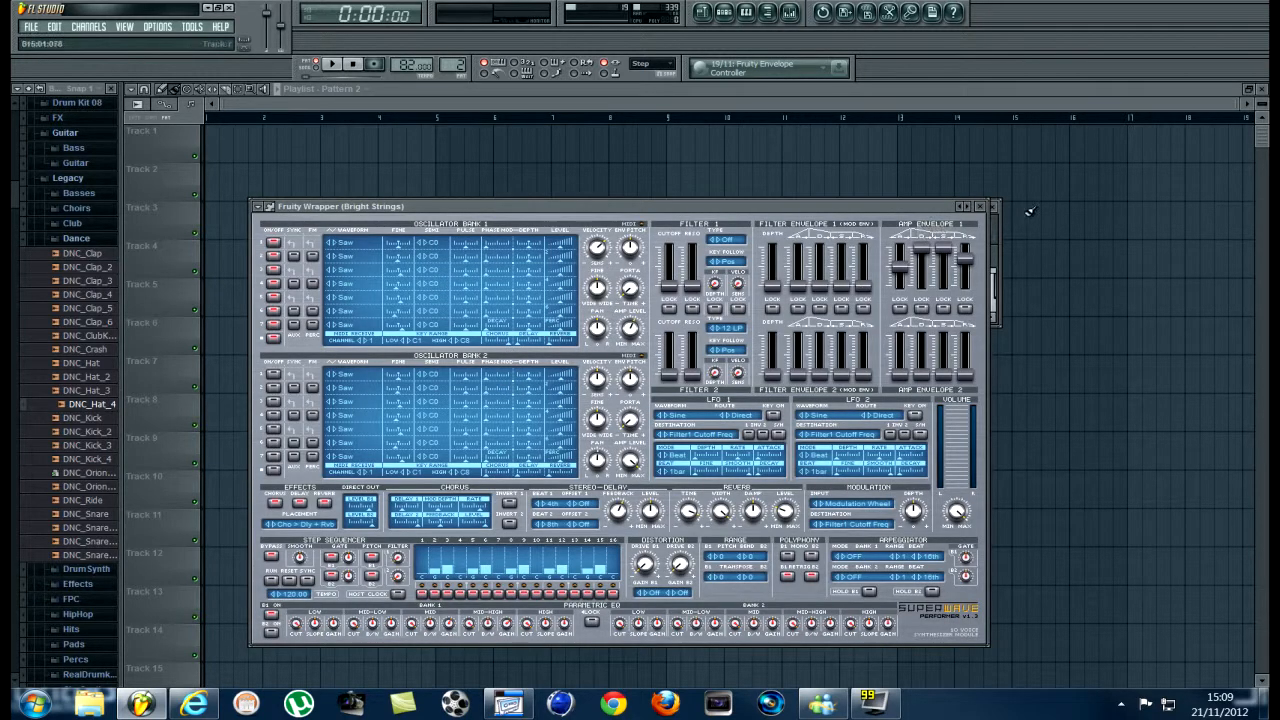
pyautogui.click(978, 206)
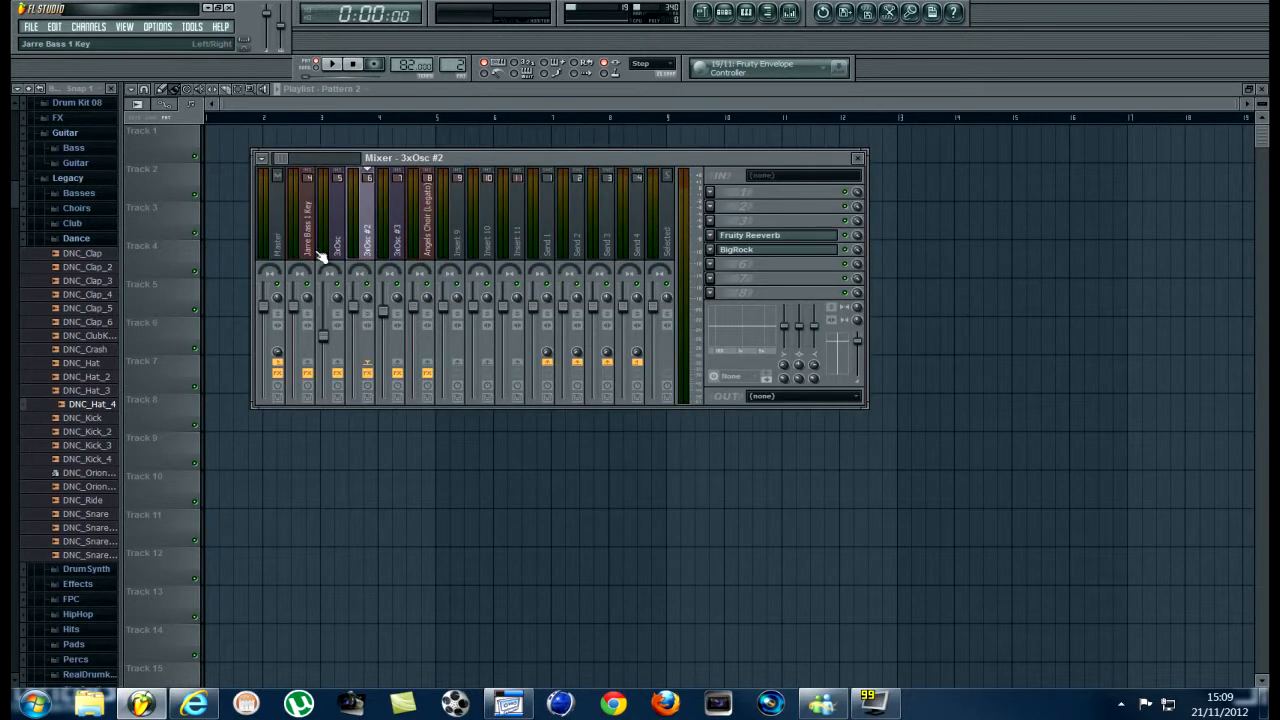
# - Show the effects on the 3xOsc and 3xOsc #2 mixer tracks, closing Bright Strings settings
pyautogui.click(398, 220)
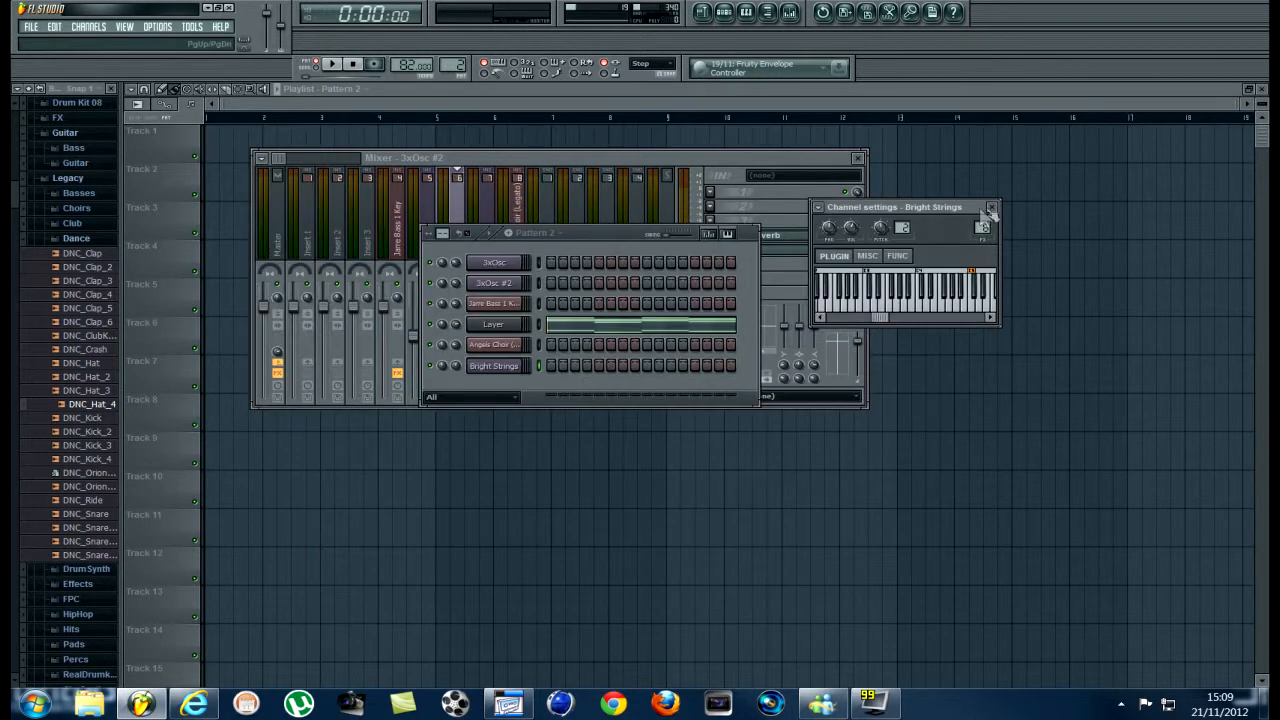
pyautogui.click(990, 206)
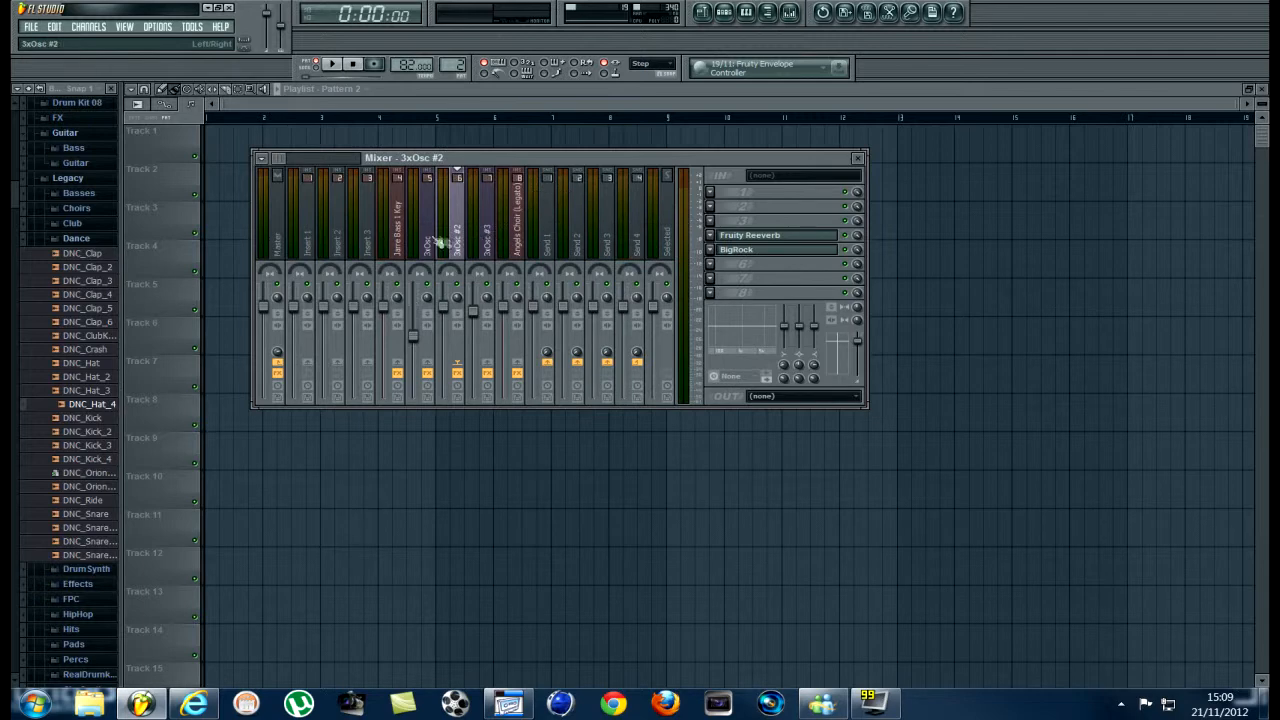
pyautogui.click(428, 220)
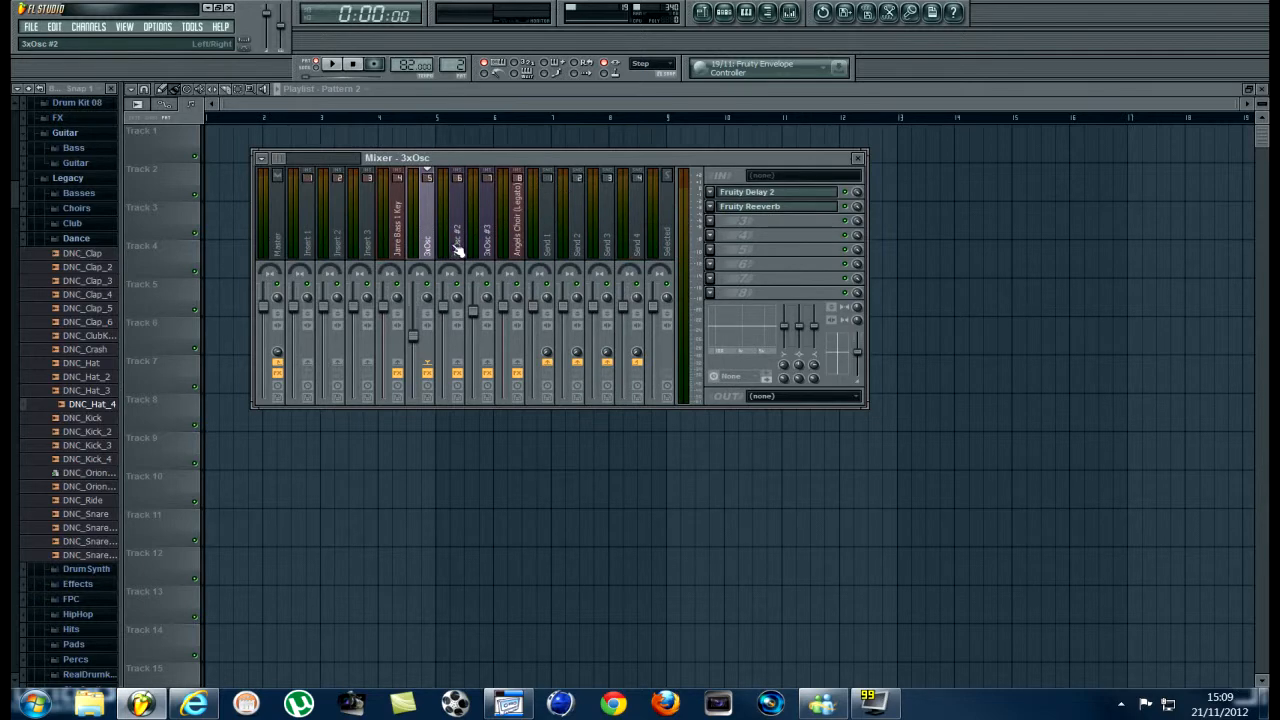
pyautogui.click(456, 220)
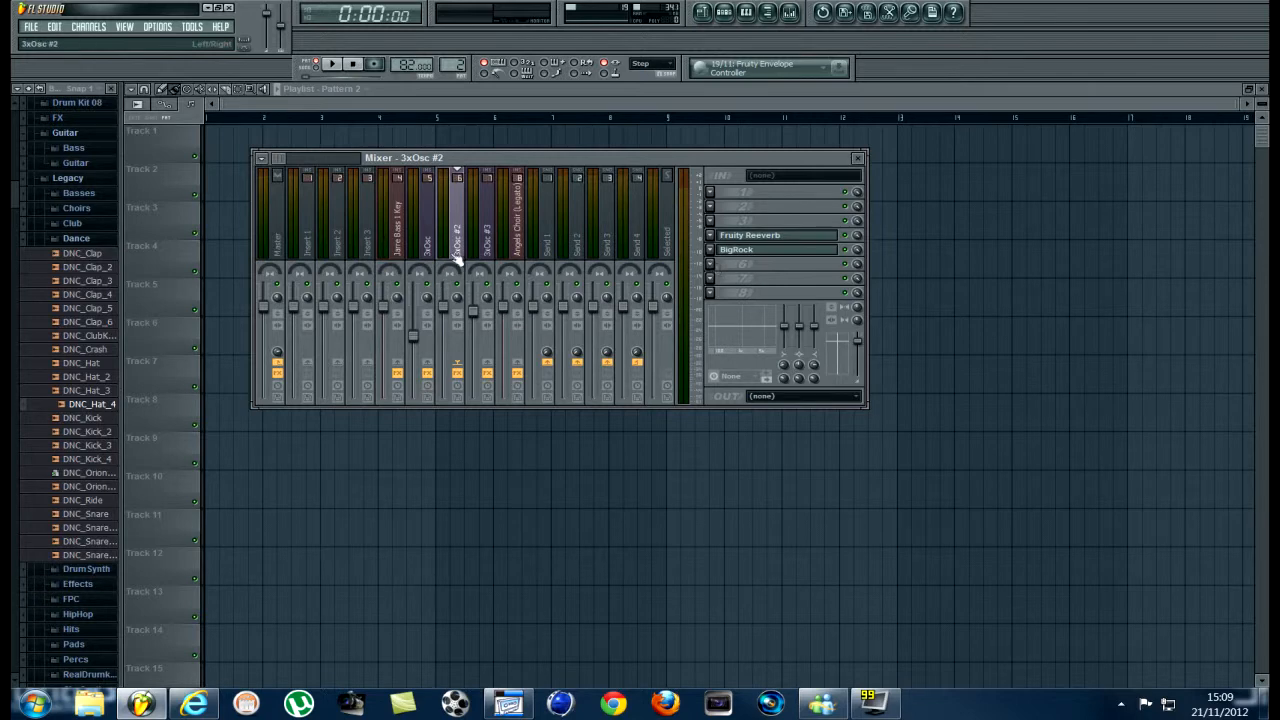
pyautogui.moveTo(462, 252)
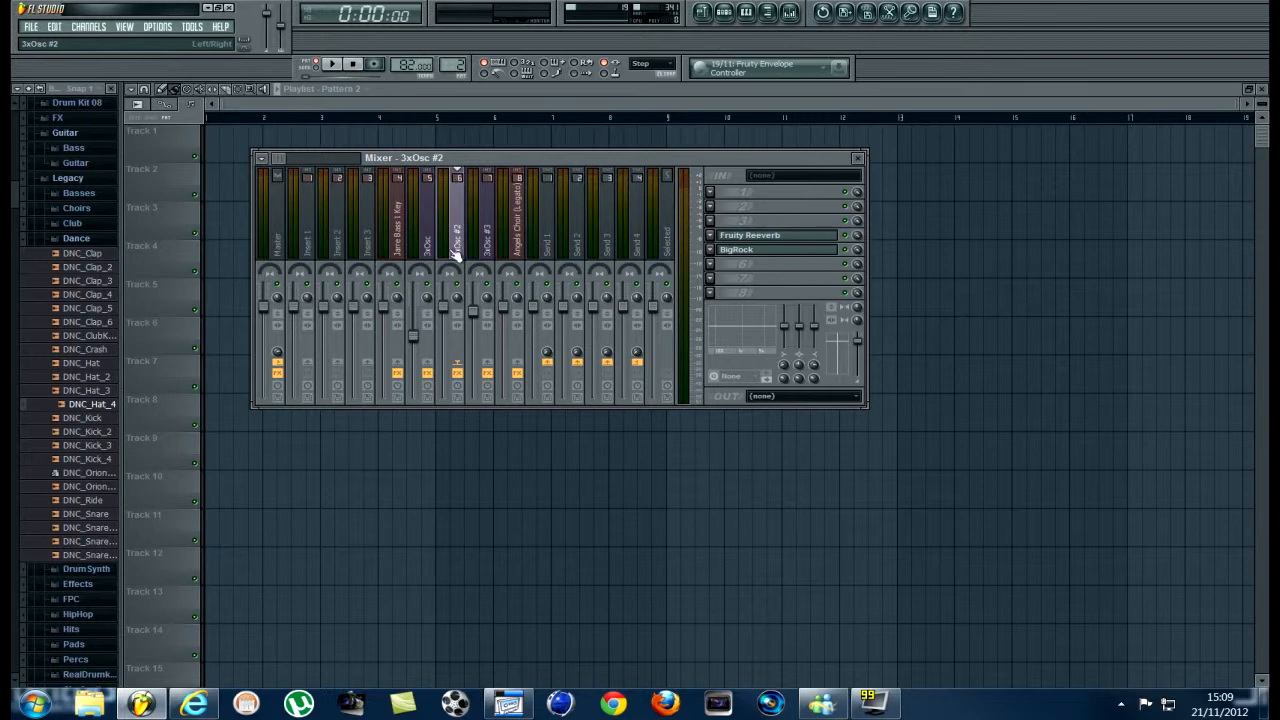
# - Open the BigRock phase shifter and set it to the PD Eminent Jarre HiColor preset
pyautogui.click(776, 248)
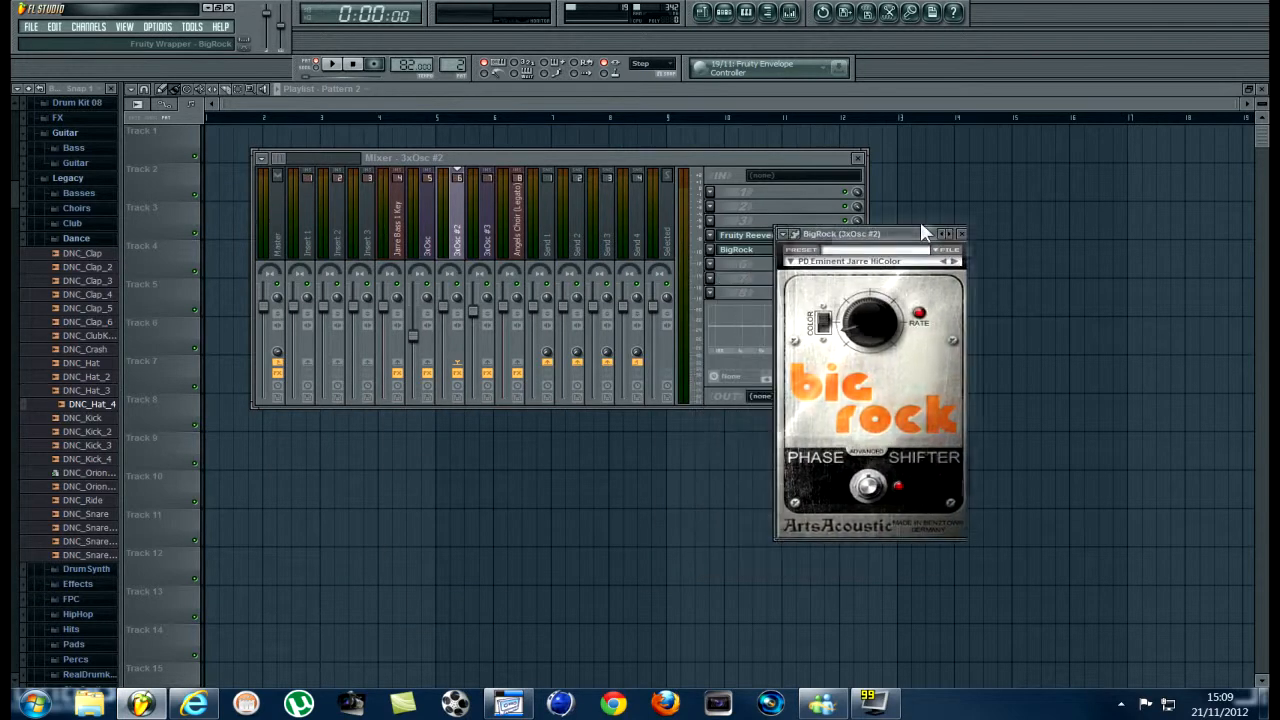
pyautogui.moveTo(850, 232); pyautogui.dragTo(964, 160)
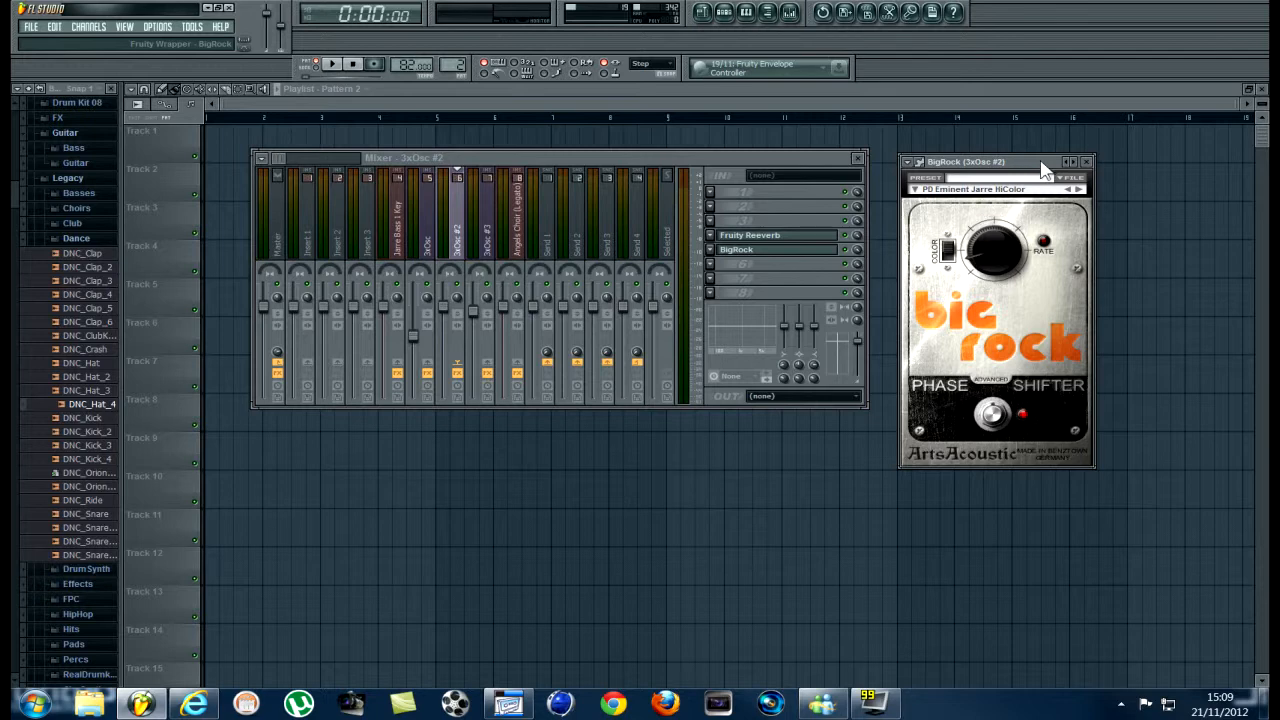
pyautogui.moveTo(936, 196)
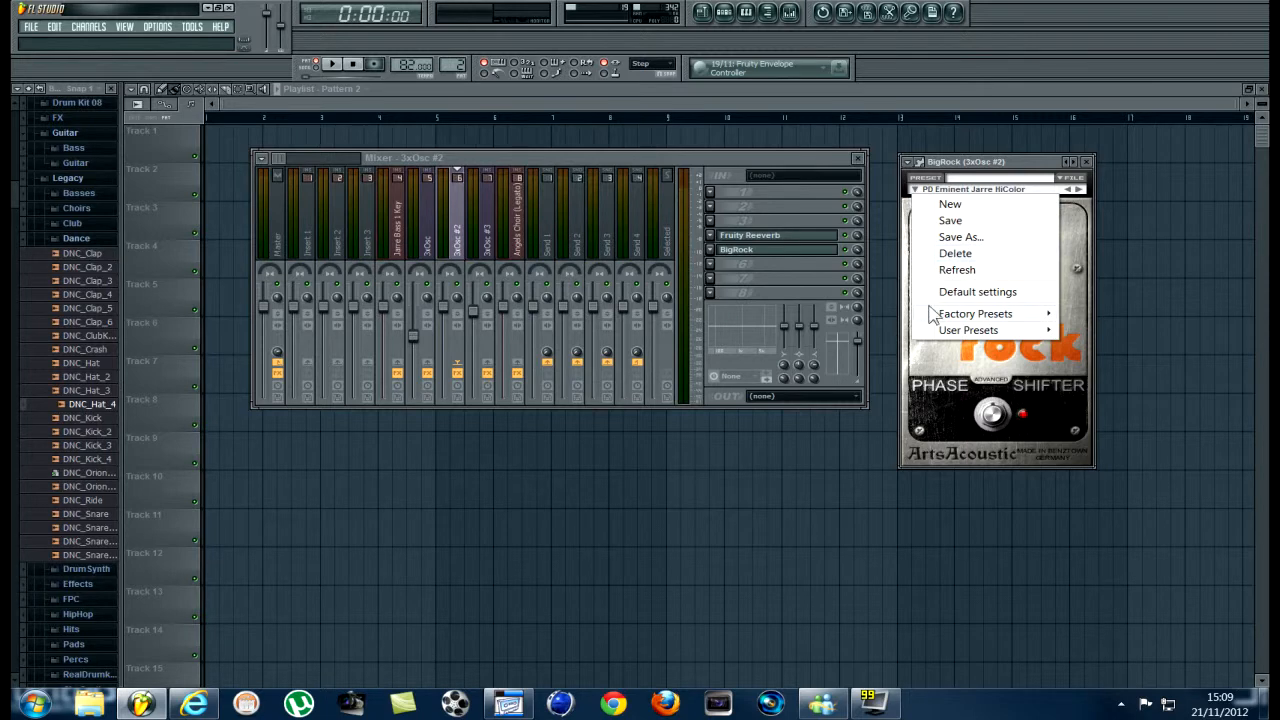
pyautogui.click(974, 312)
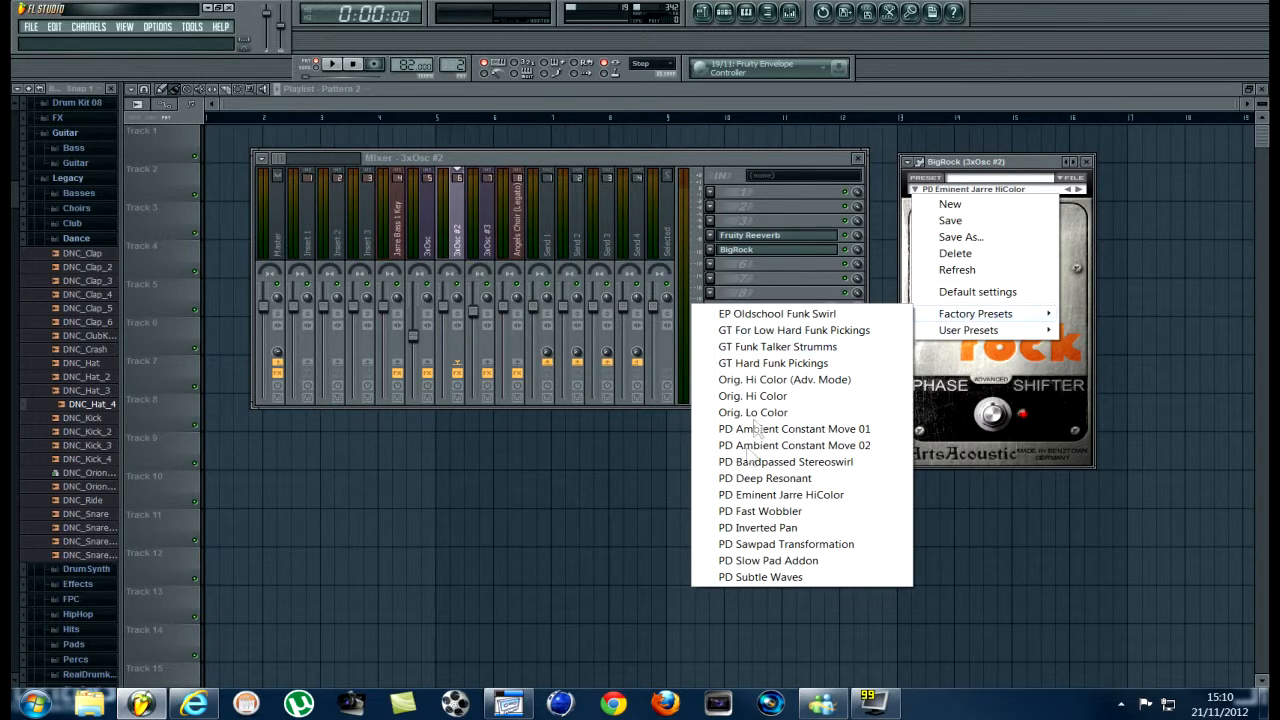
pyautogui.moveTo(780, 496)
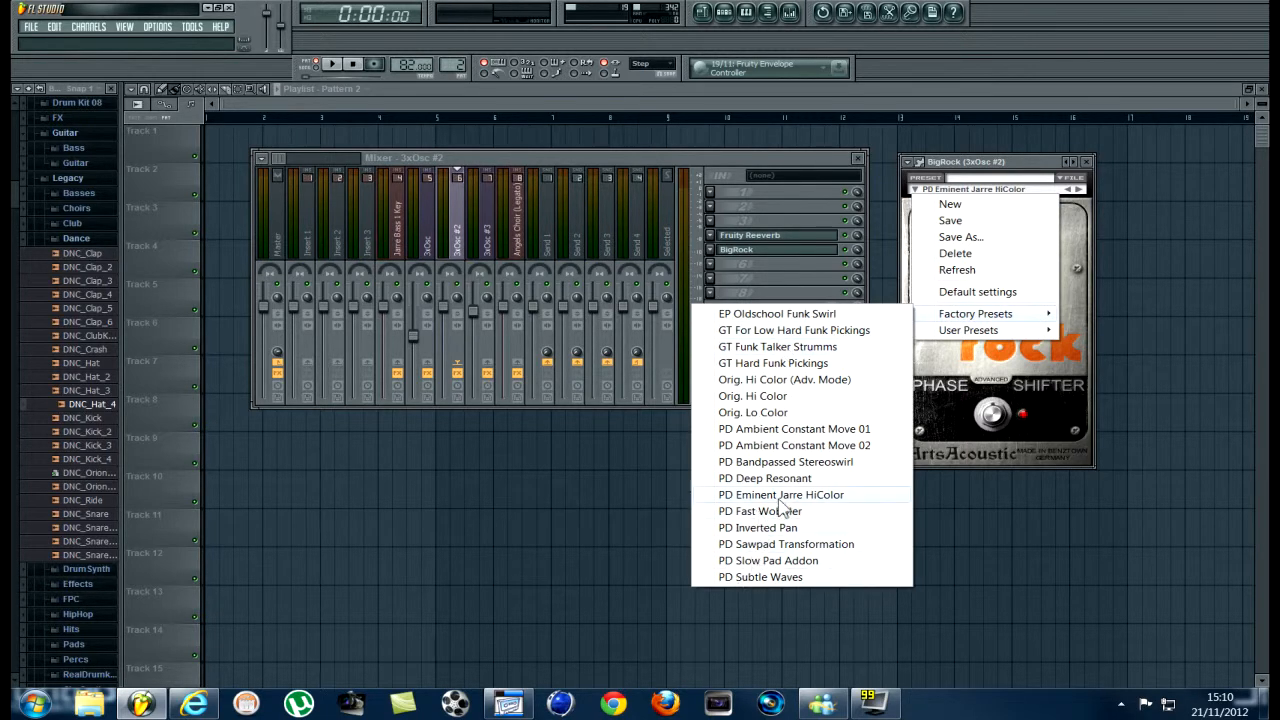
pyautogui.click(780, 494)
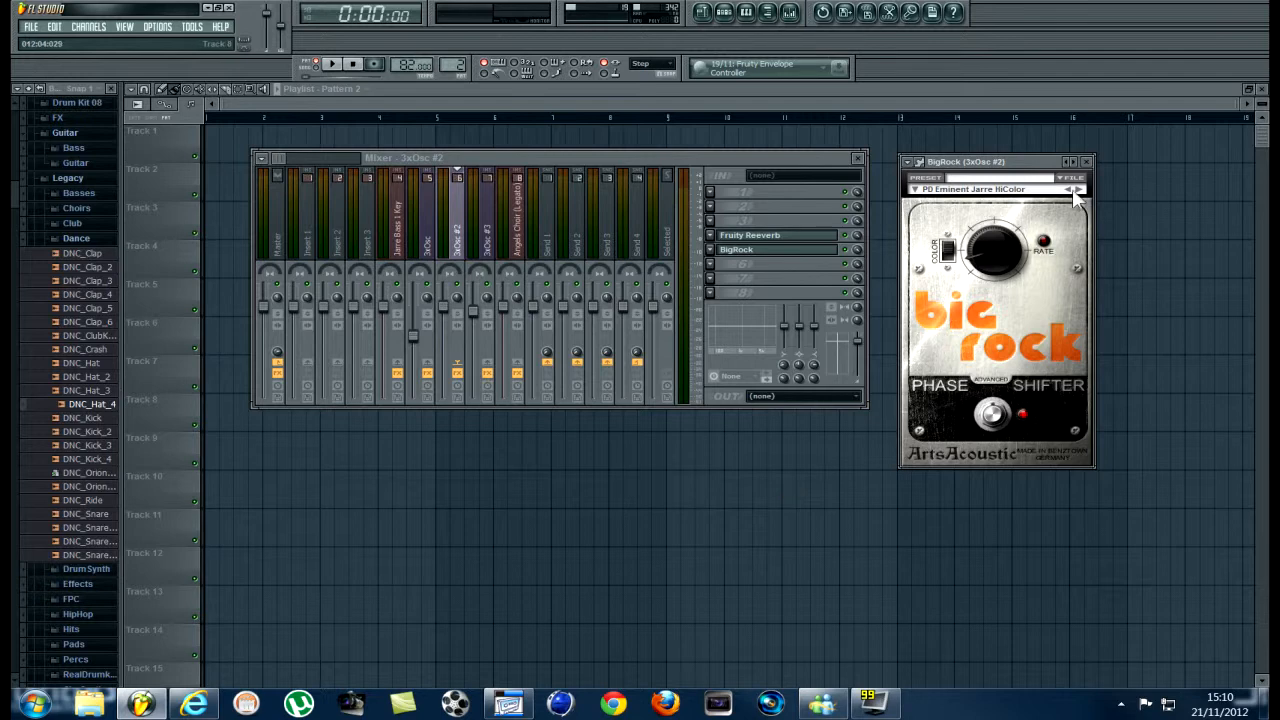
# - Close BigRock, check the Fruity Reeverb settings, then close the mixer
pyautogui.click(750, 236)
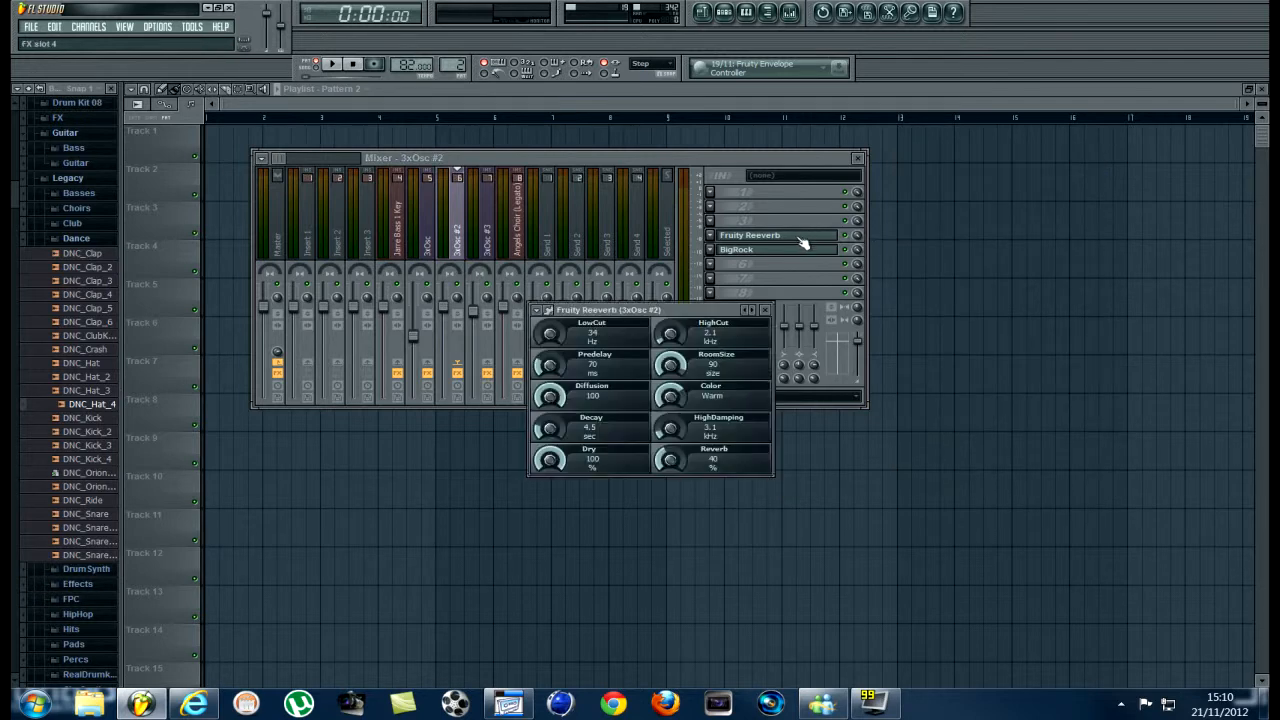
pyautogui.click(548, 308)
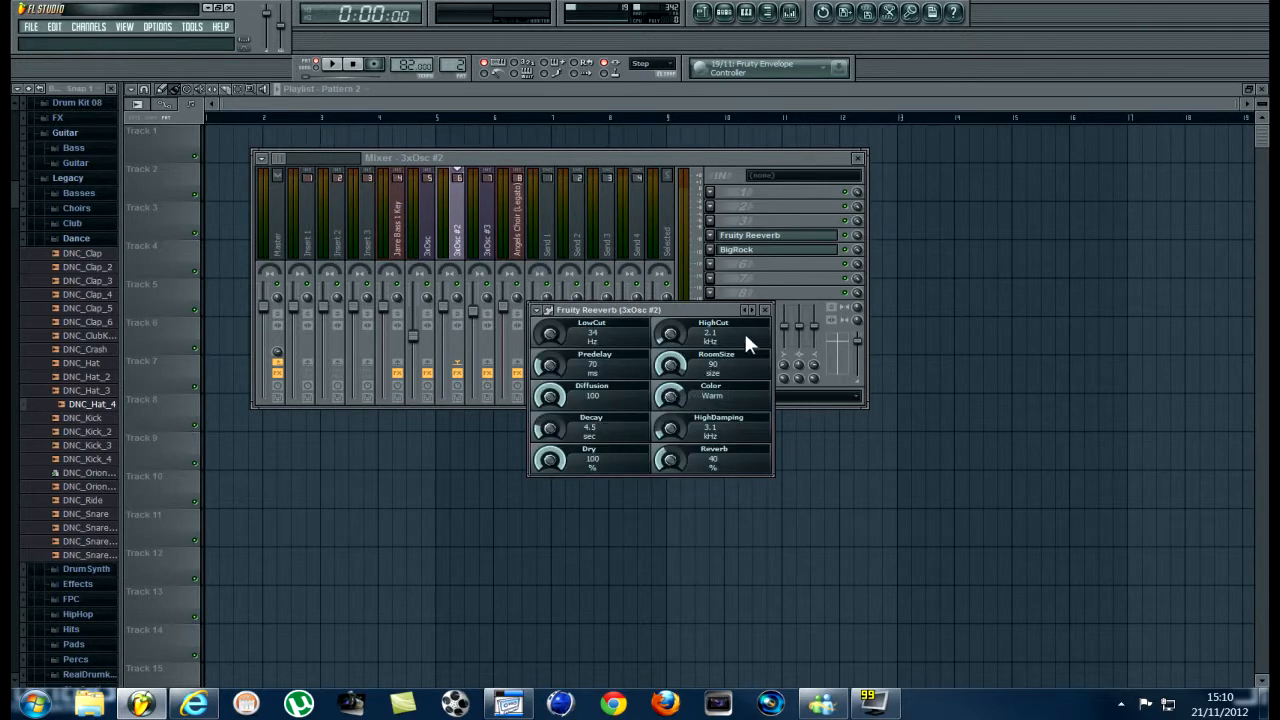
pyautogui.click(764, 308)
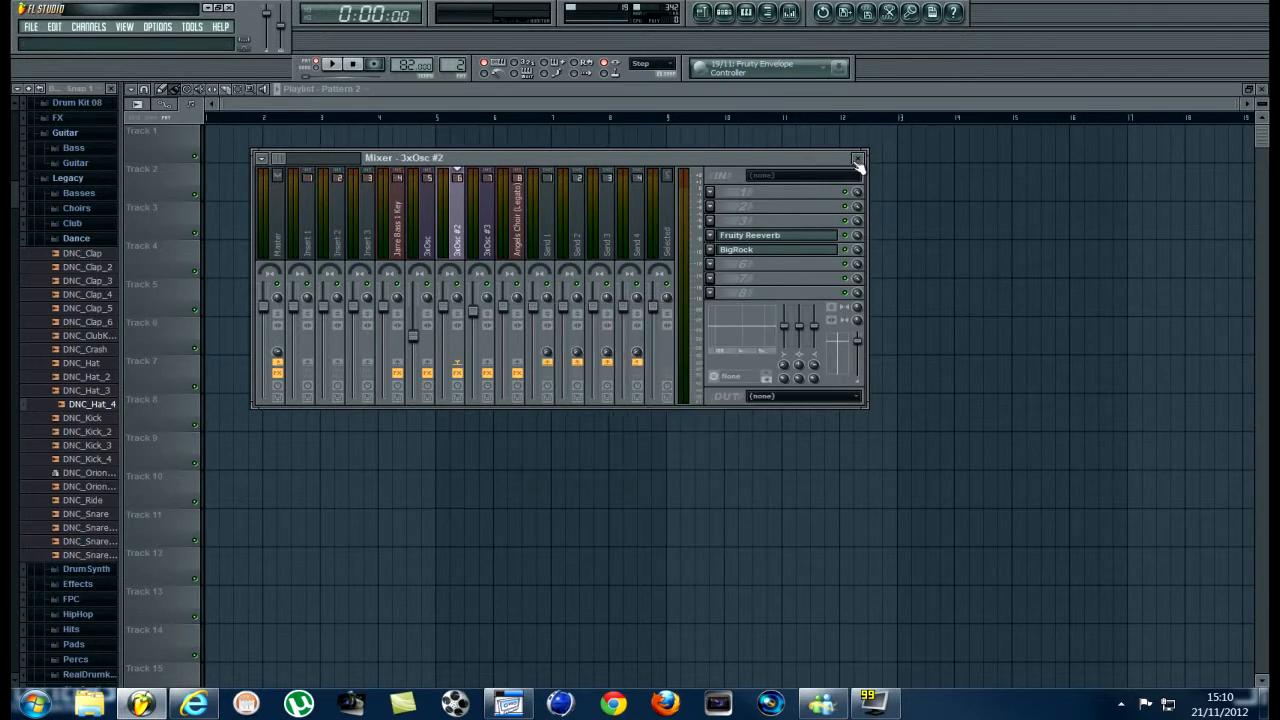
pyautogui.click(856, 160)
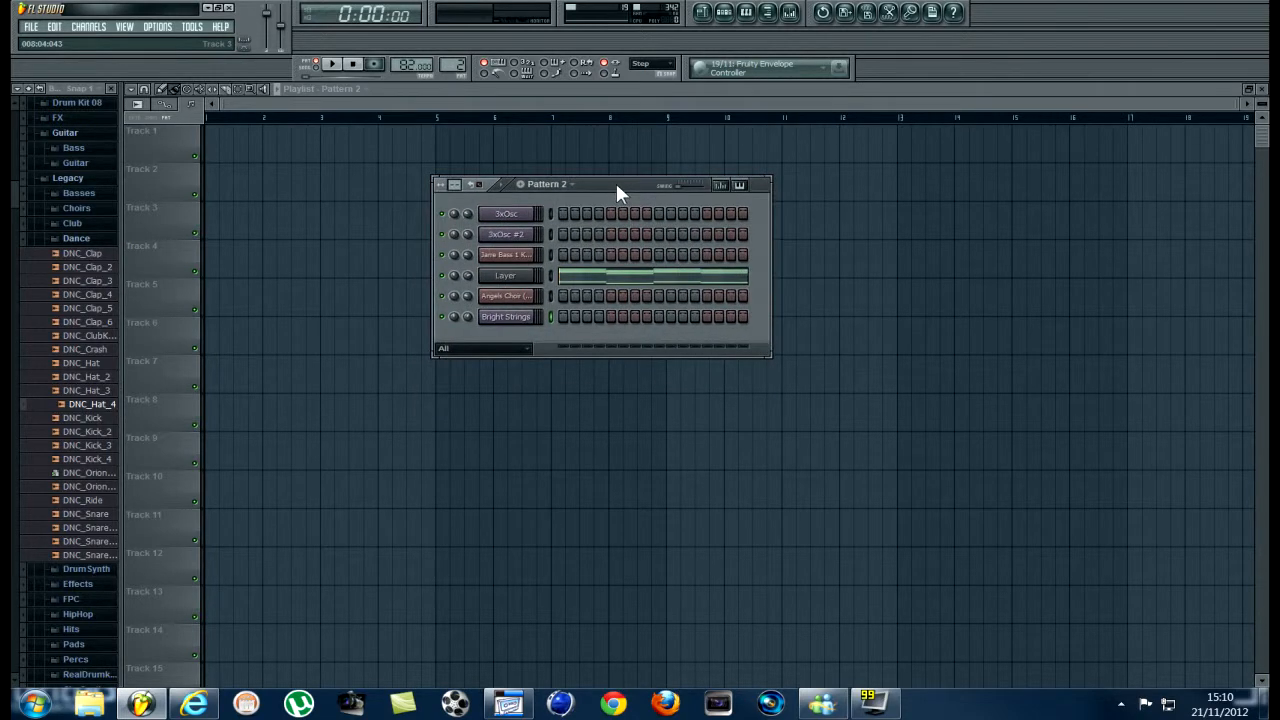
# - Open the Layer channel's settings, view its menu, then select the Bright Strings channel
pyautogui.click(506, 276)
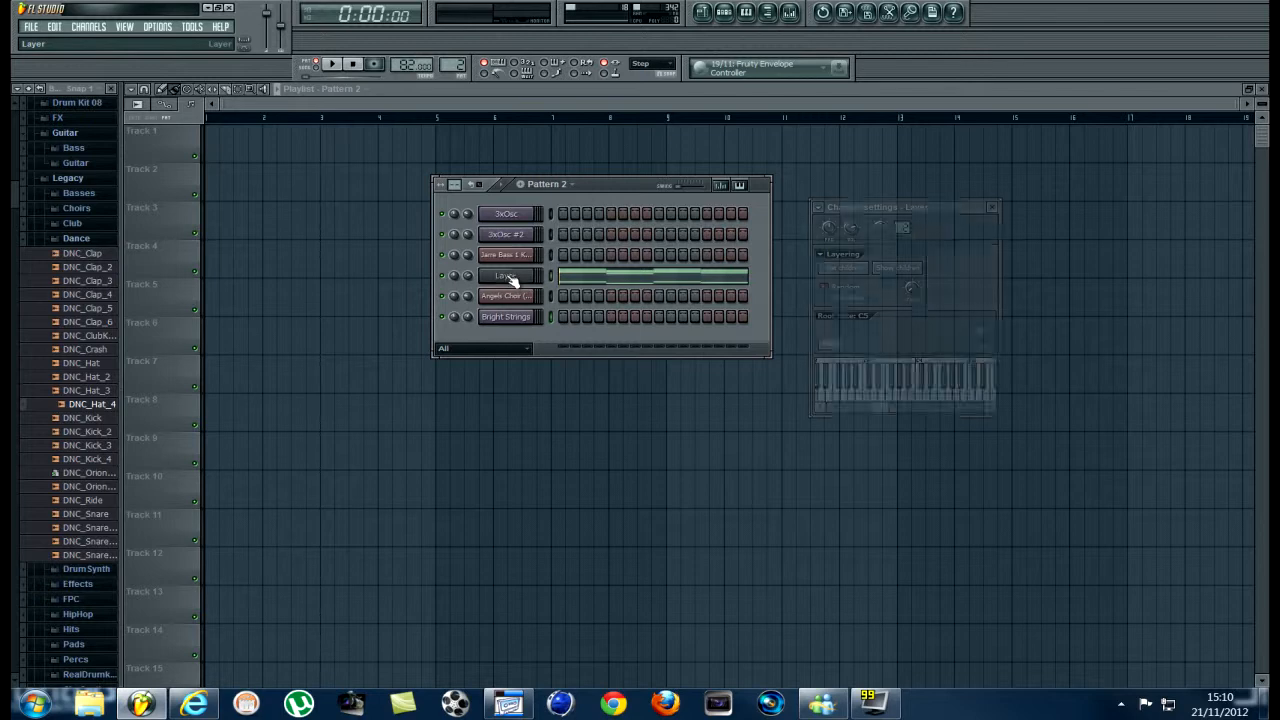
pyautogui.rightClick(504, 276)
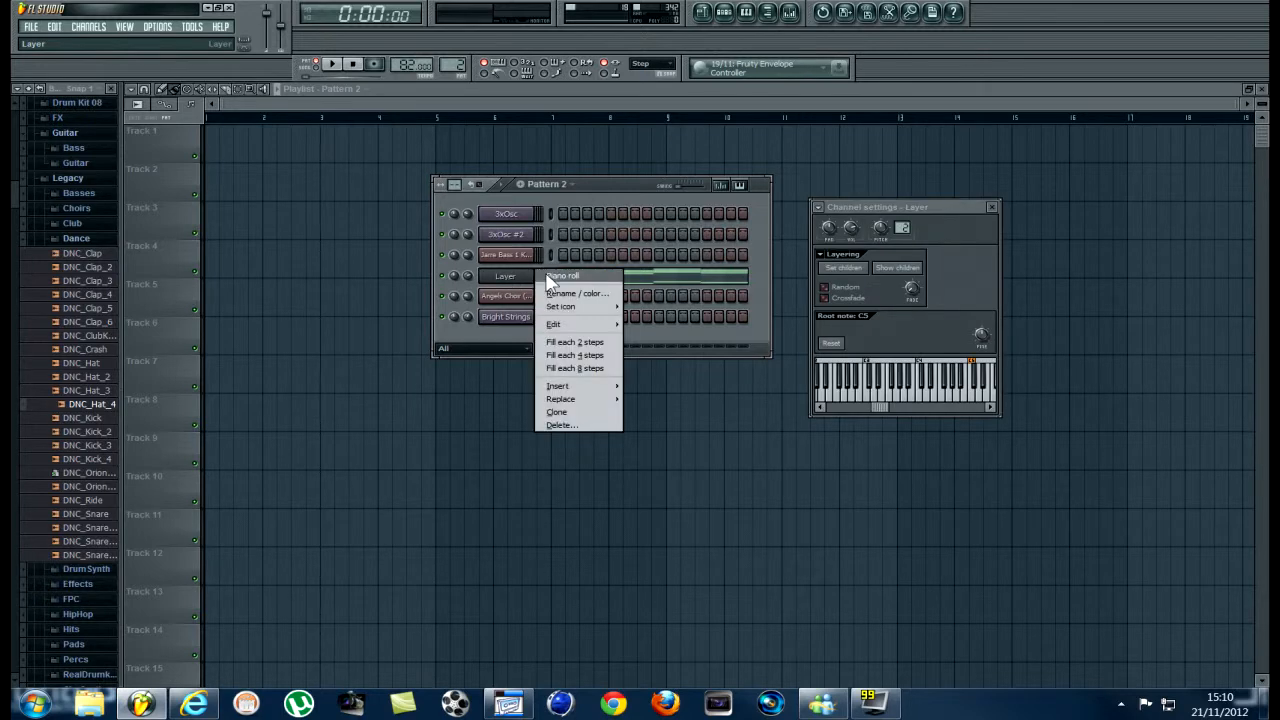
pyautogui.moveTo(556, 386)
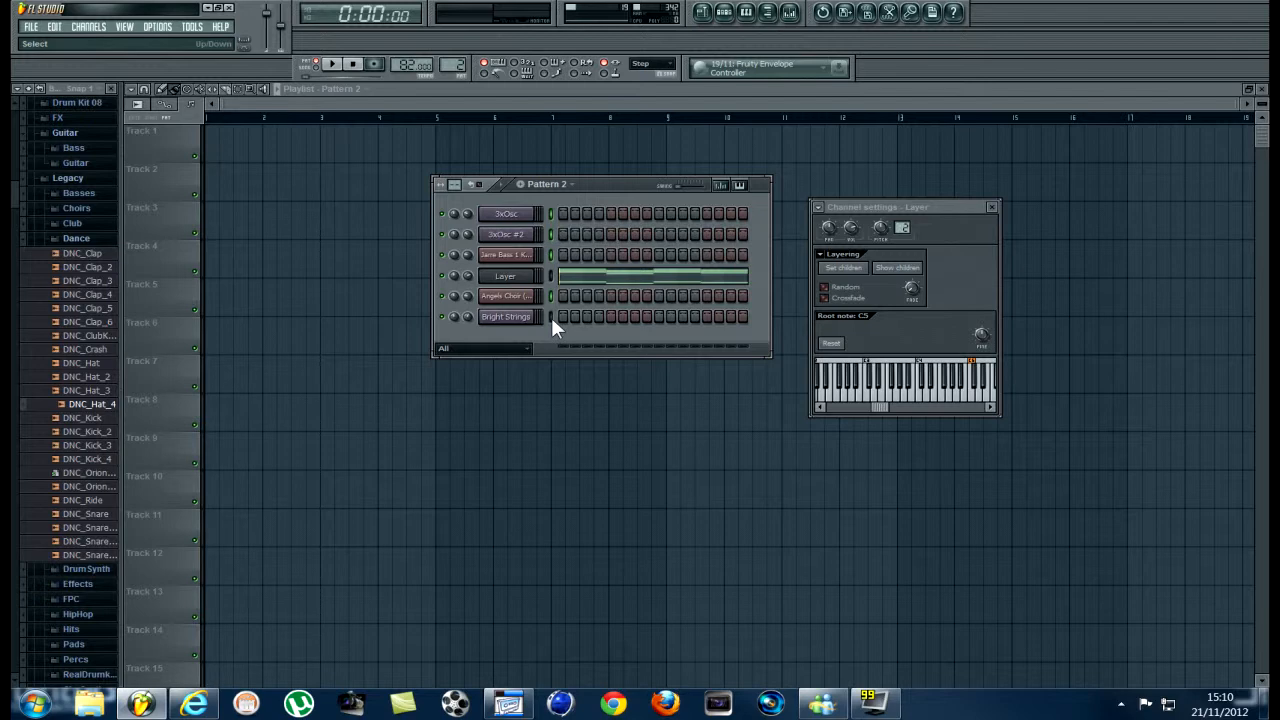
pyautogui.click(504, 316)
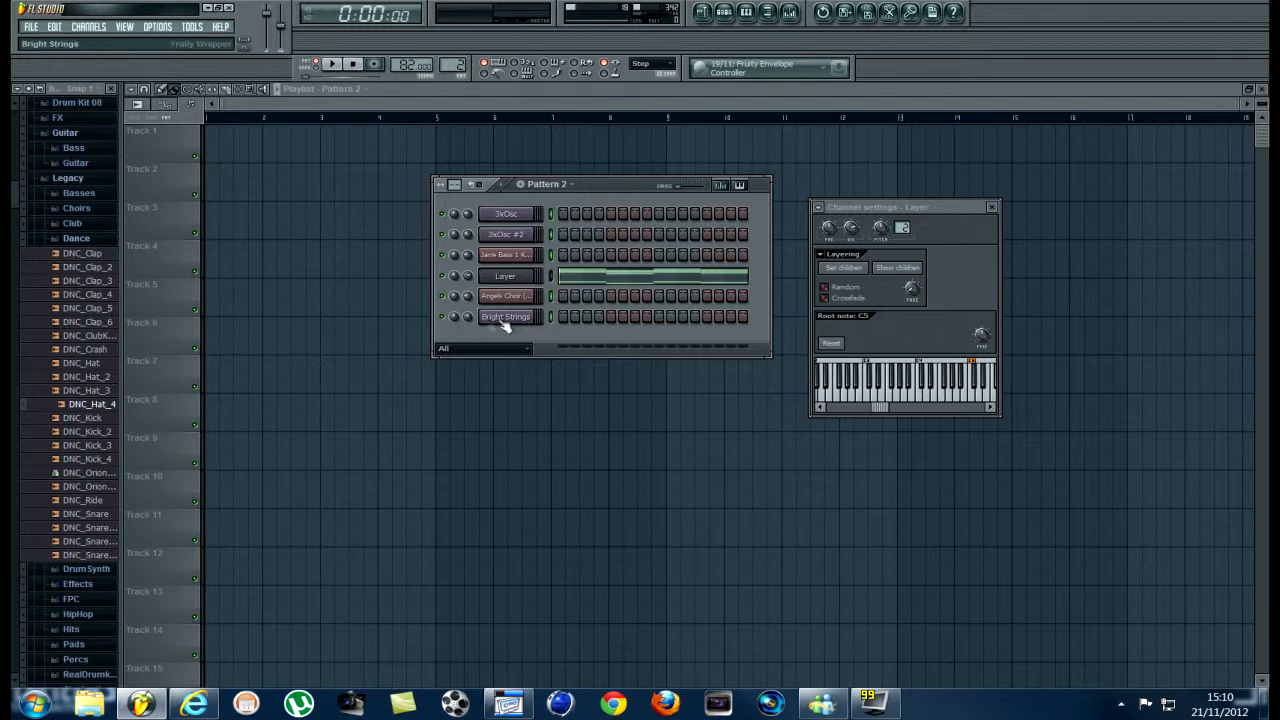
pyautogui.click(504, 276)
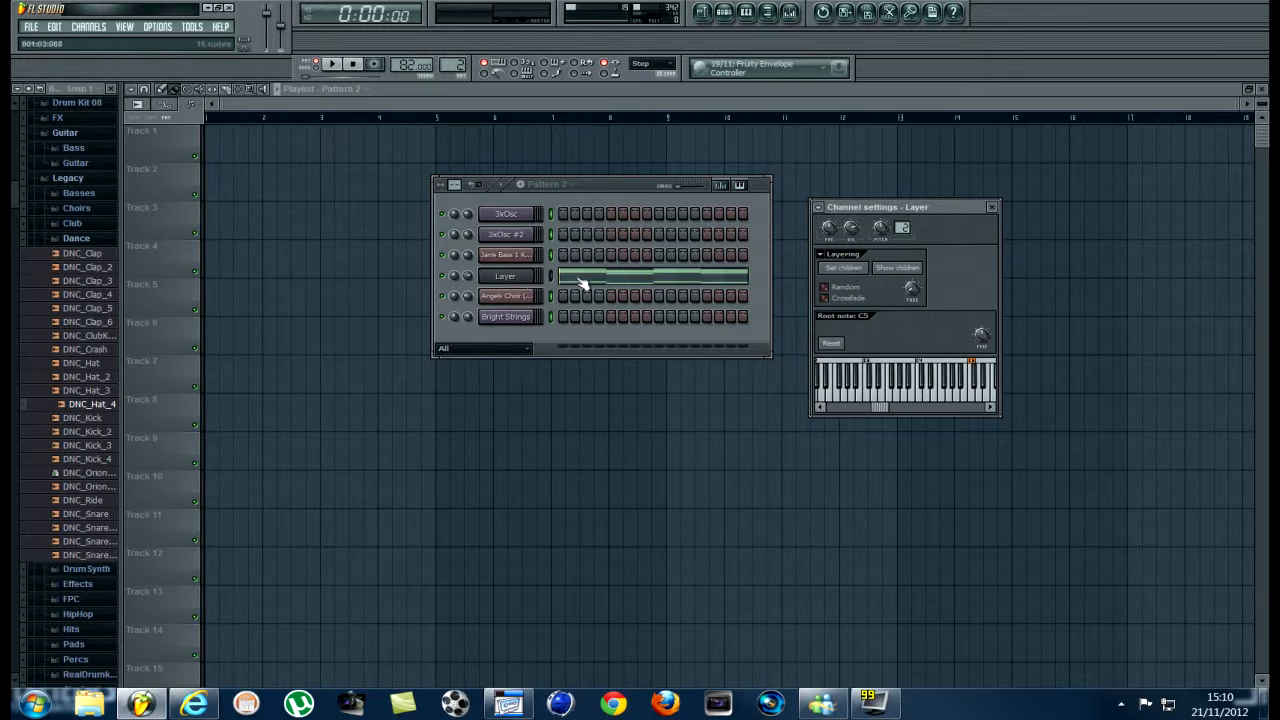
# - Open the Layer channel's piano roll and play back the chord pattern
pyautogui.rightClick(504, 276)
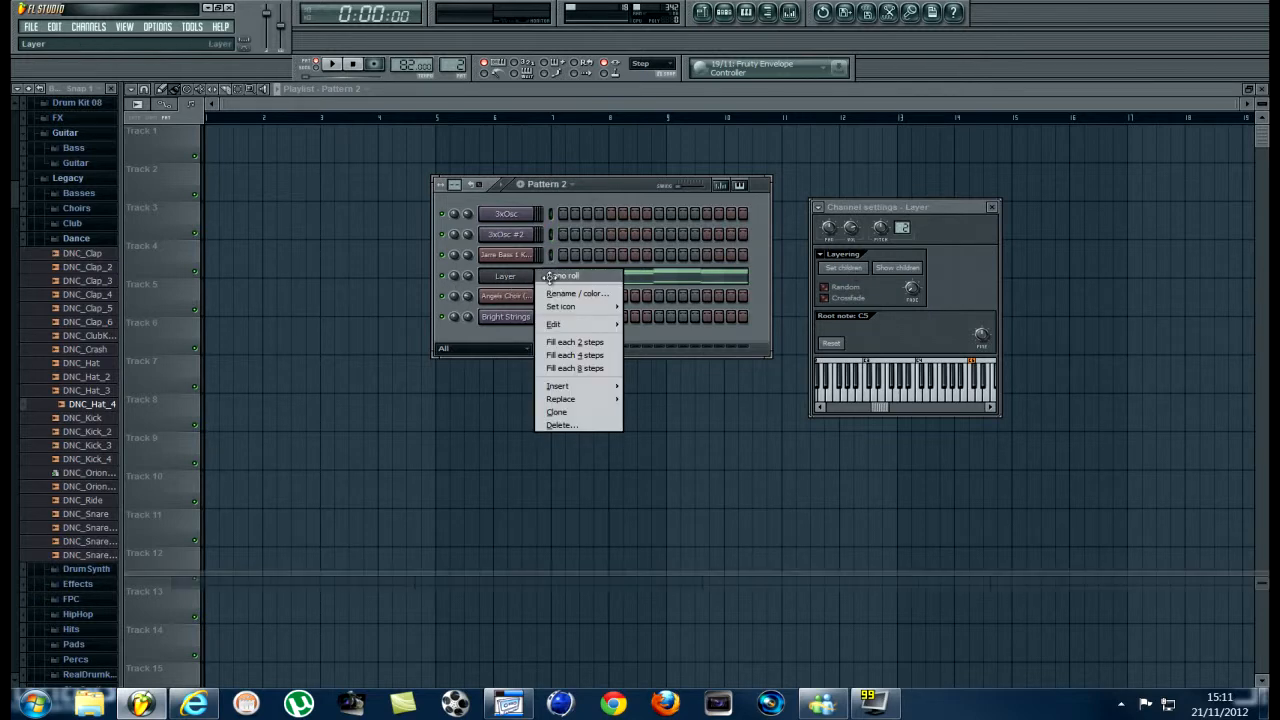
pyautogui.click(562, 276)
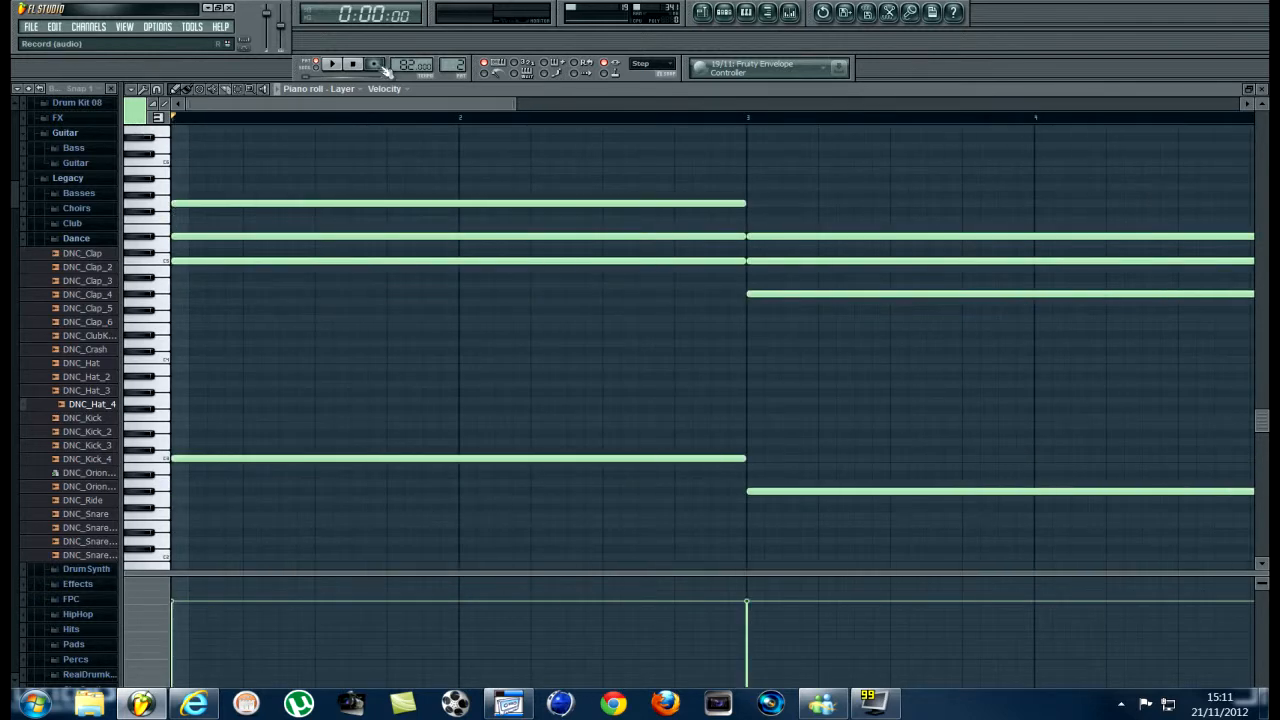
pyautogui.click(332, 64)
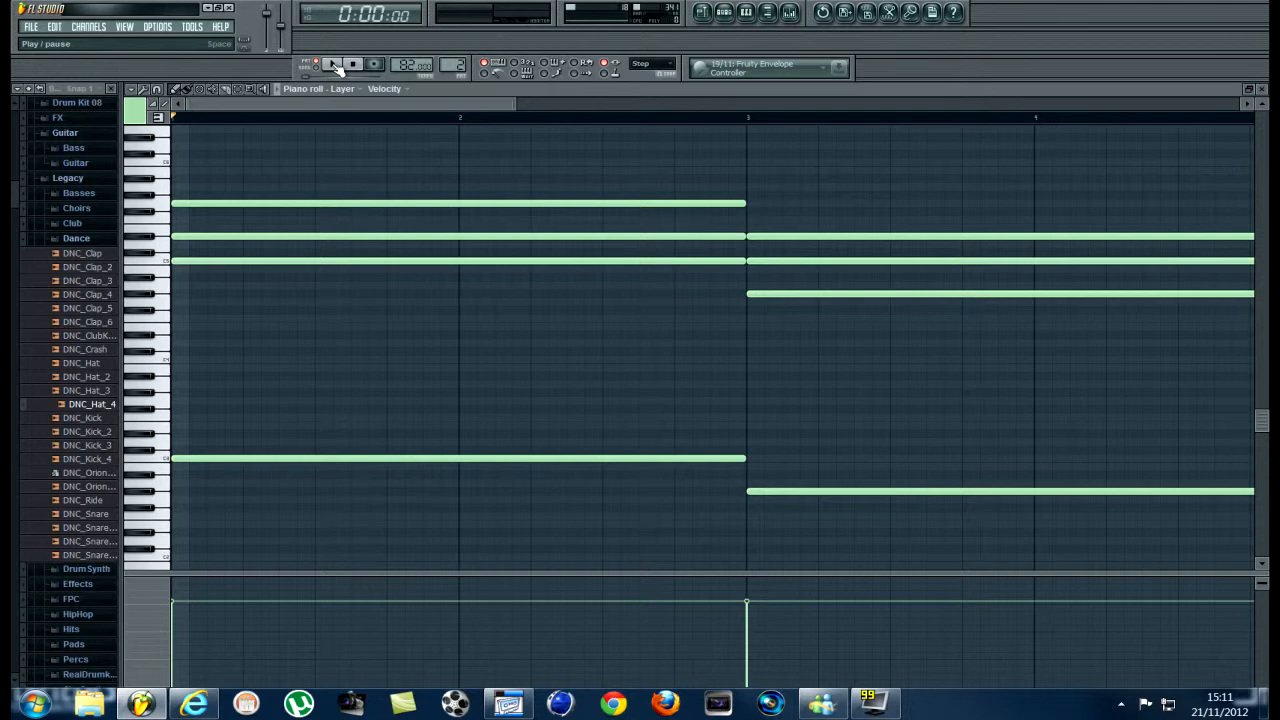
pyautogui.click(334, 64)
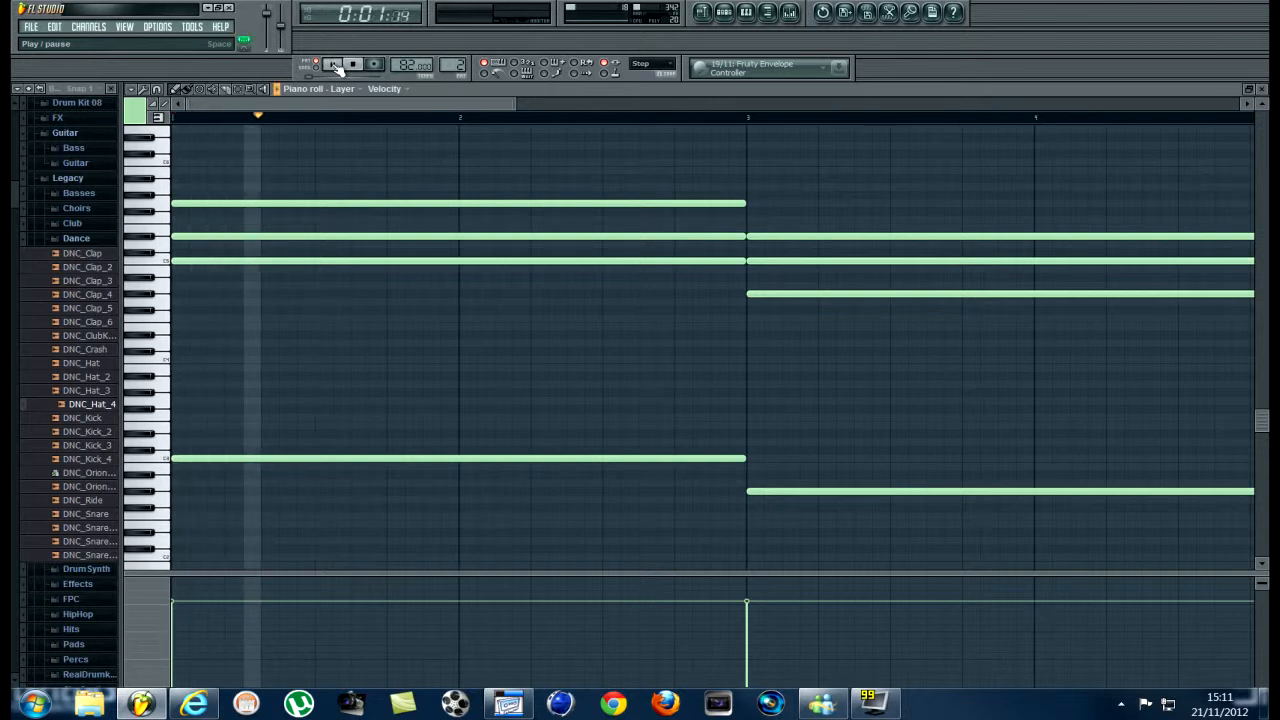
# - Stop playback and close the piano roll, leaving the playlist
pyautogui.click(332, 64)
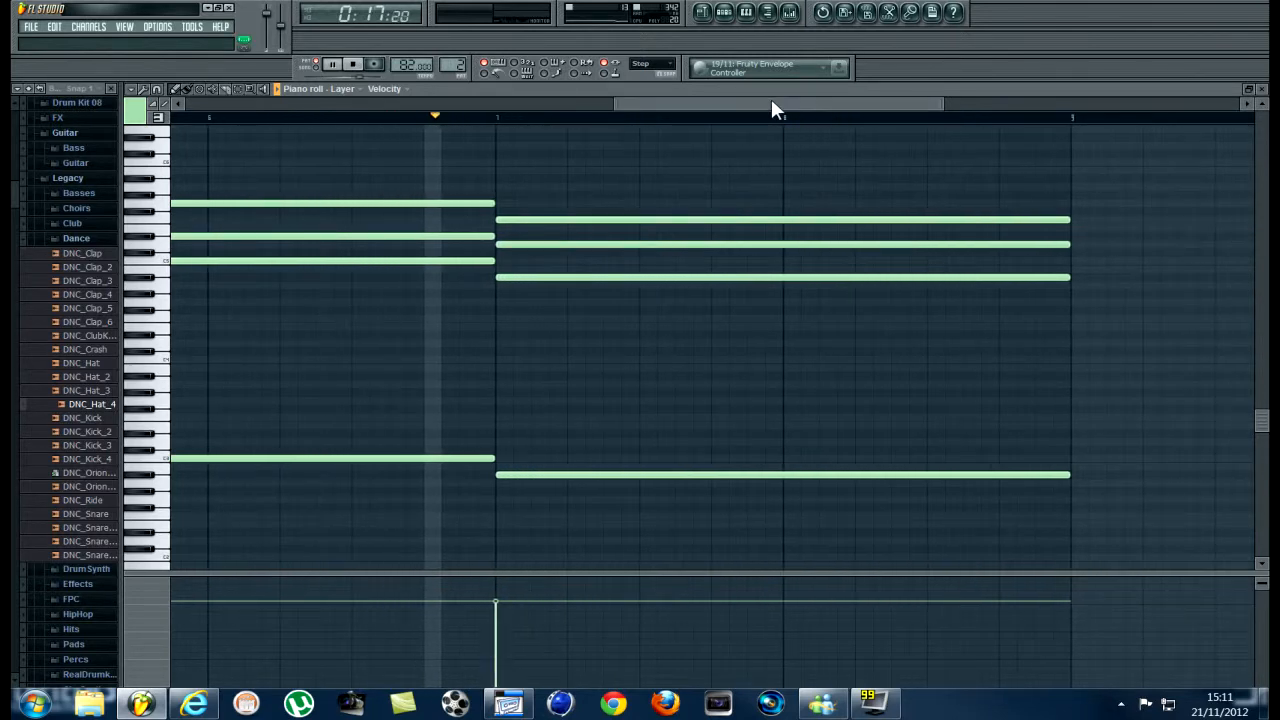
pyautogui.click(332, 64)
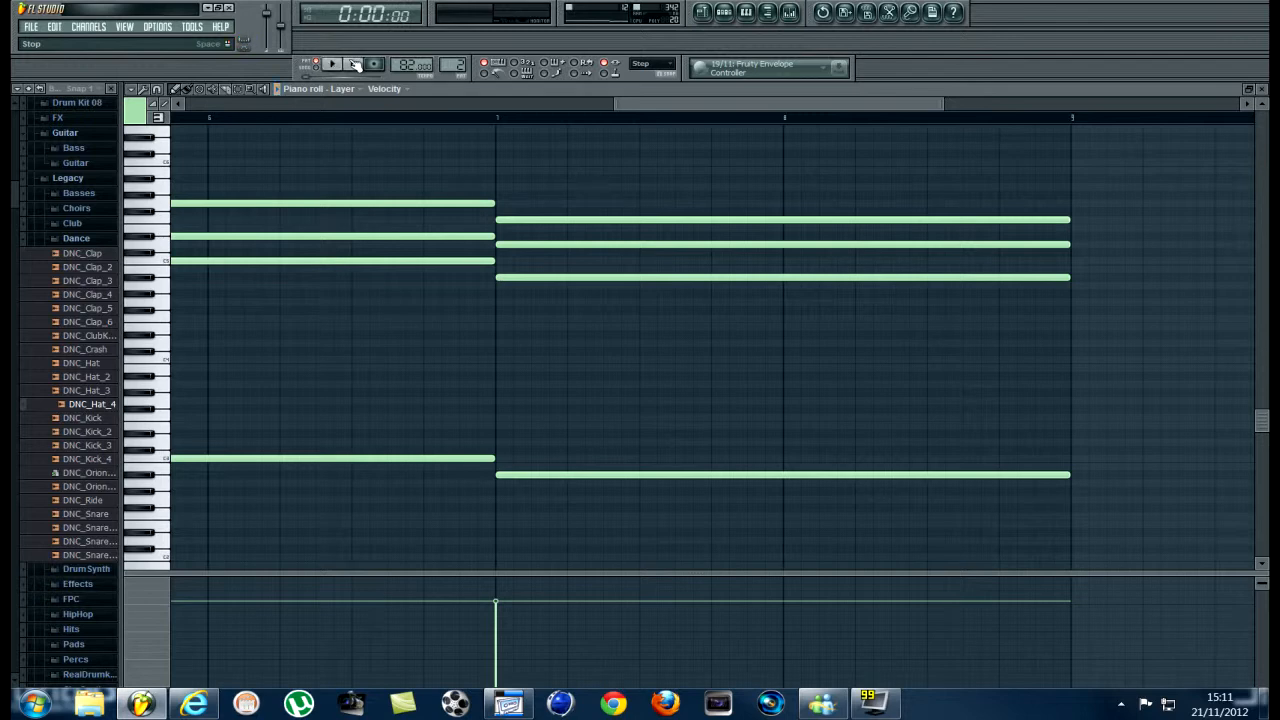
pyautogui.click(722, 12)
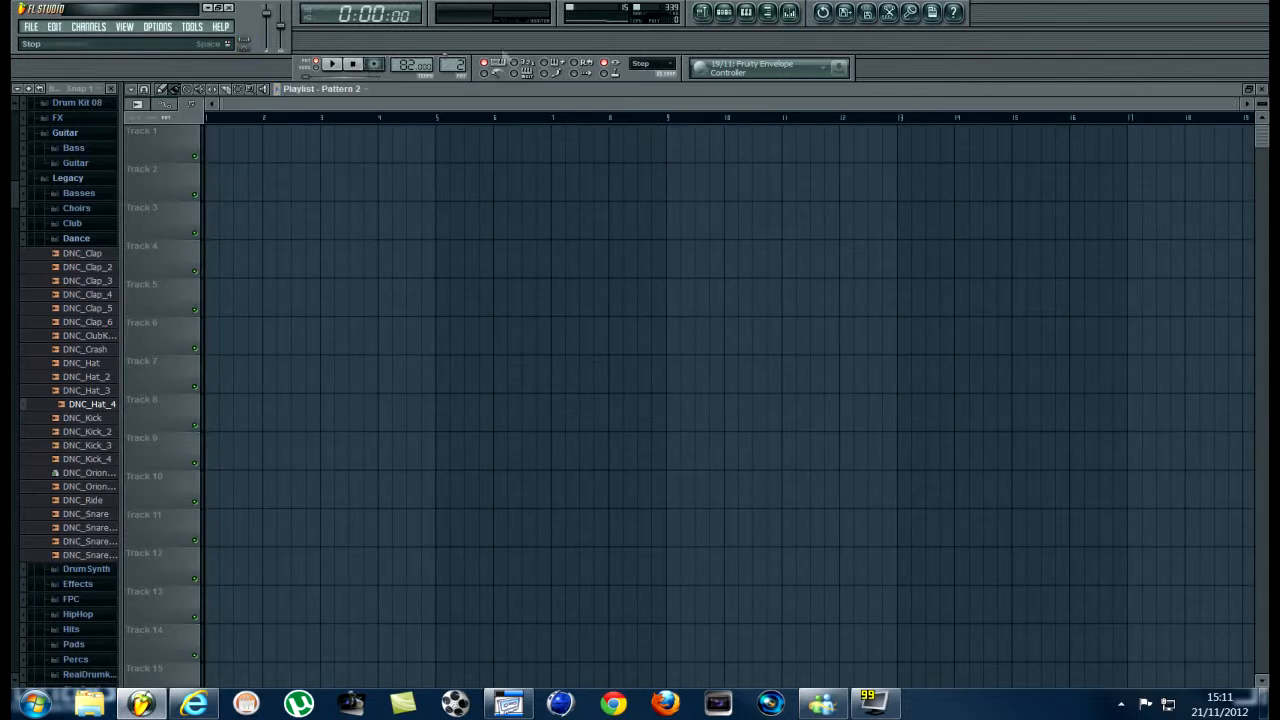
# - Bring back the step sequencer and reopen the Layer channel's settings
pyautogui.click(724, 12)
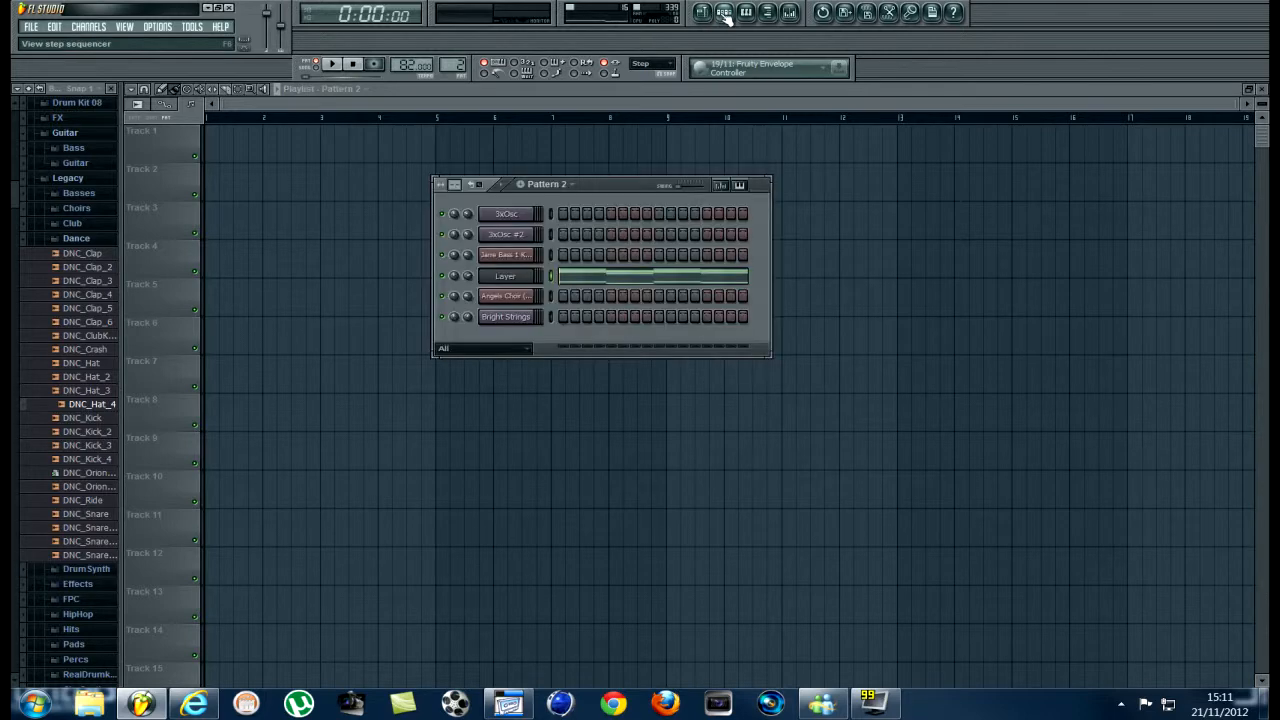
pyautogui.moveTo(644, 198)
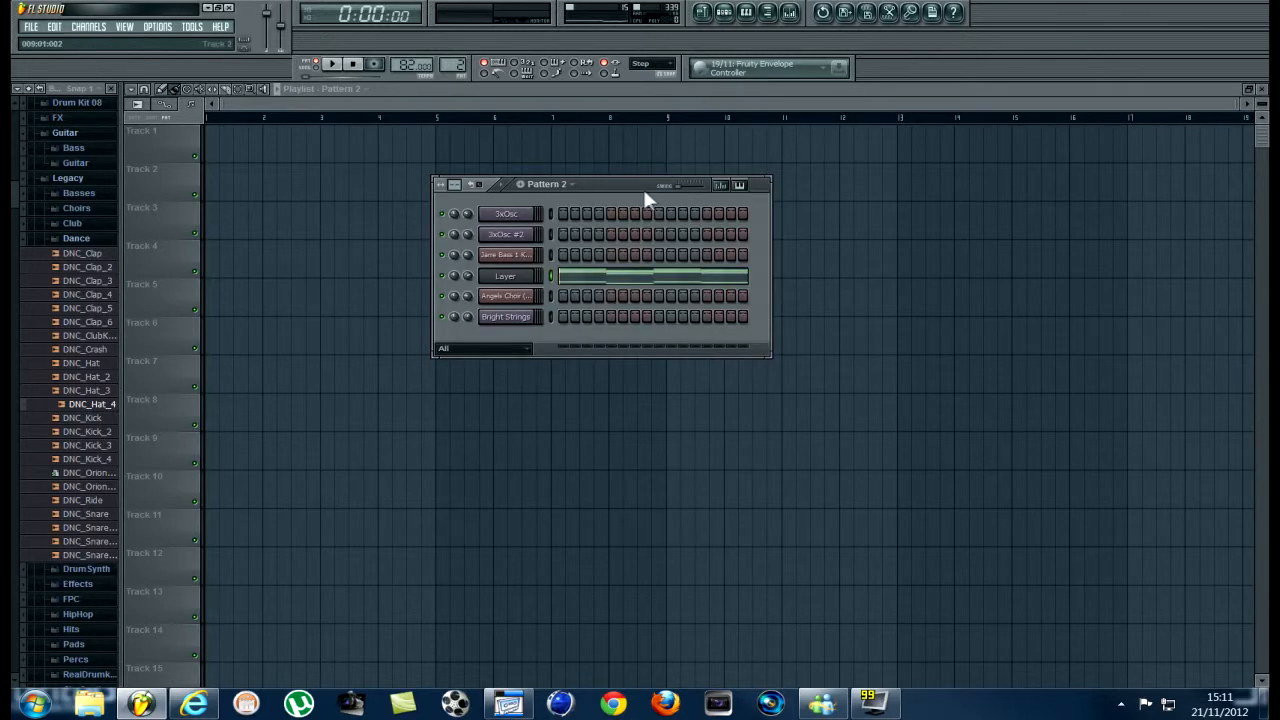
pyautogui.click(504, 276)
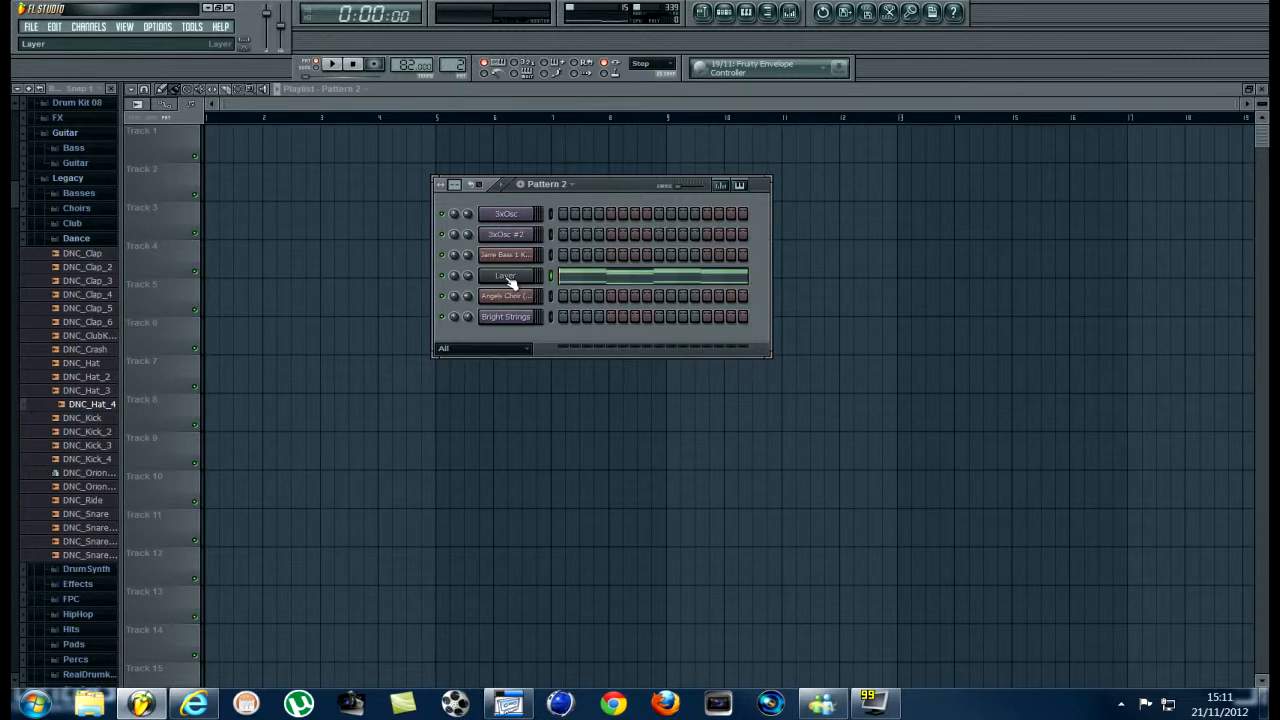
pyautogui.click(504, 276)
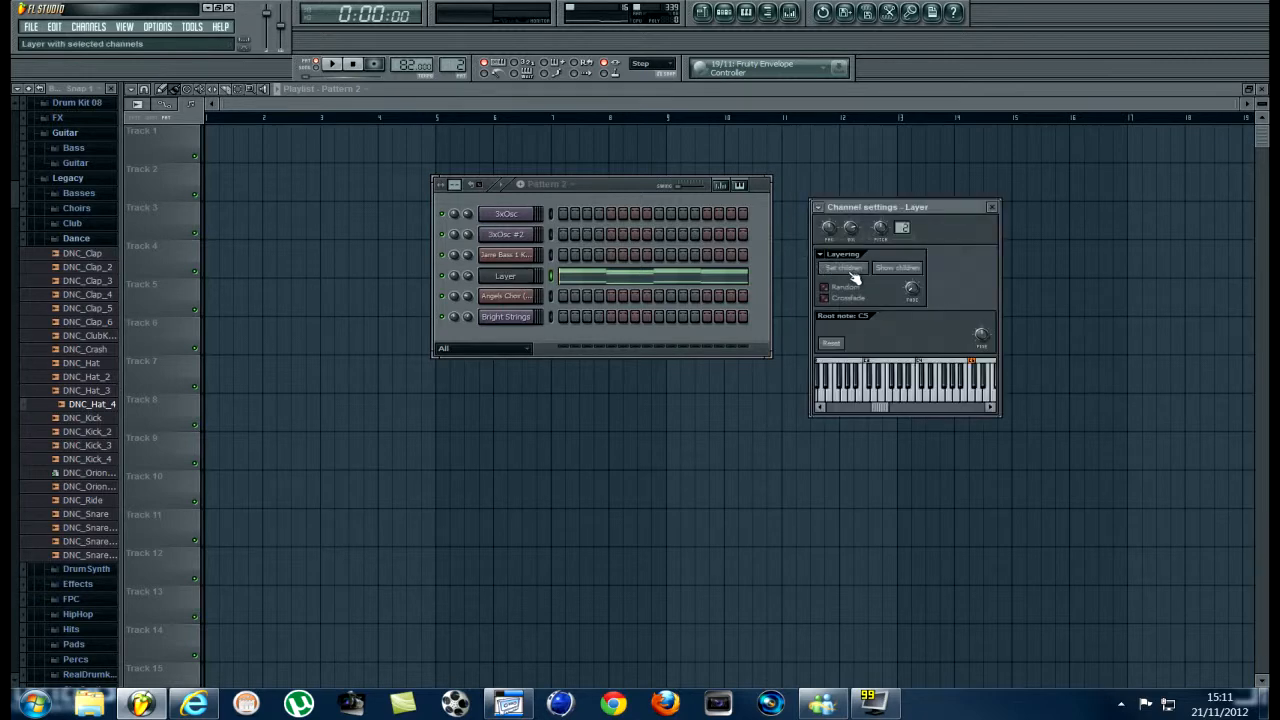